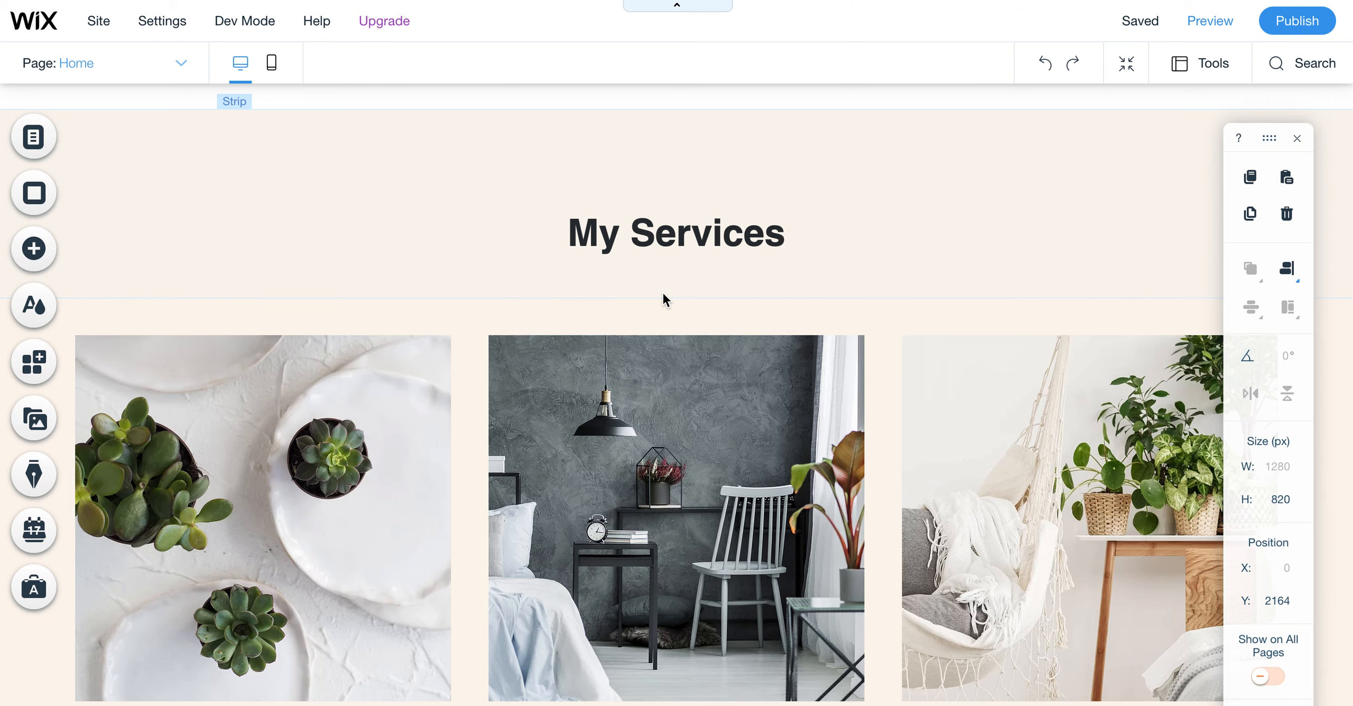
{"action": "mouse_move", "coordinate": [34, 306]}
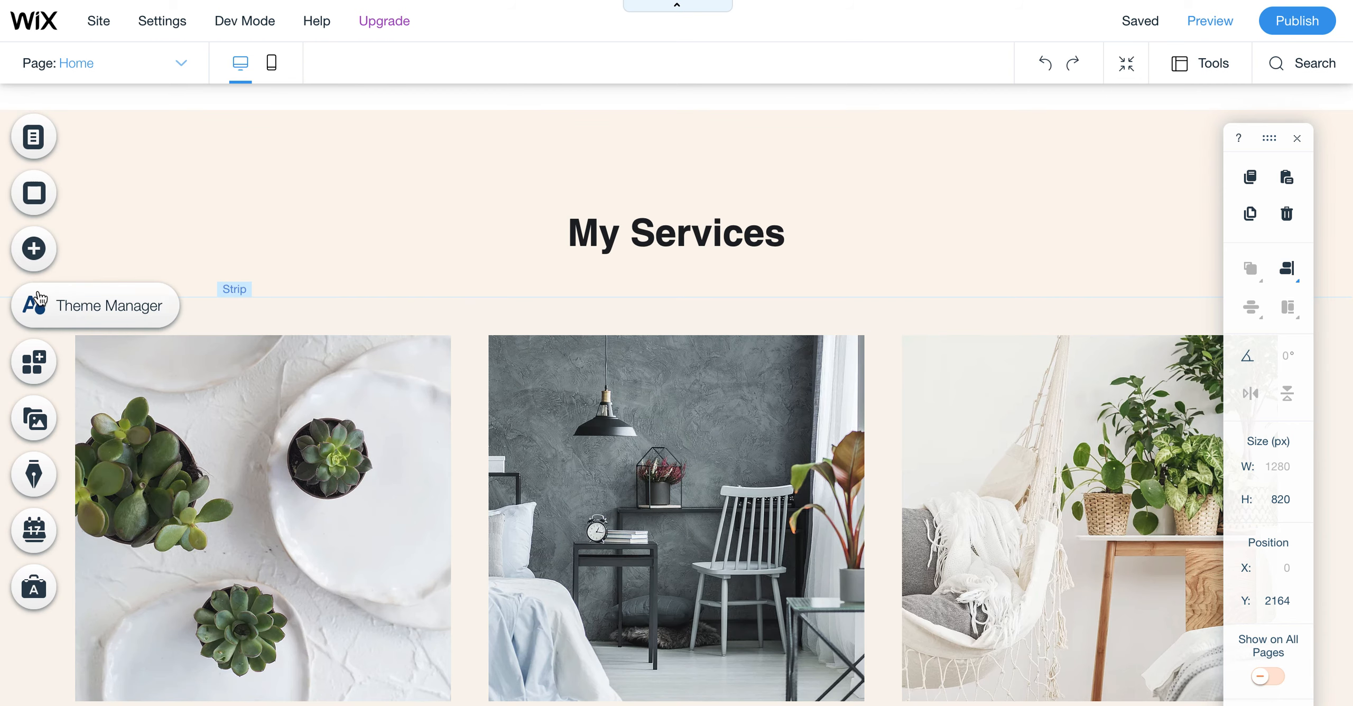
- Bring up the Site Colors panel from the left toolbar and scroll through its palette
{"action": "left_click", "coordinate": [33, 305]}
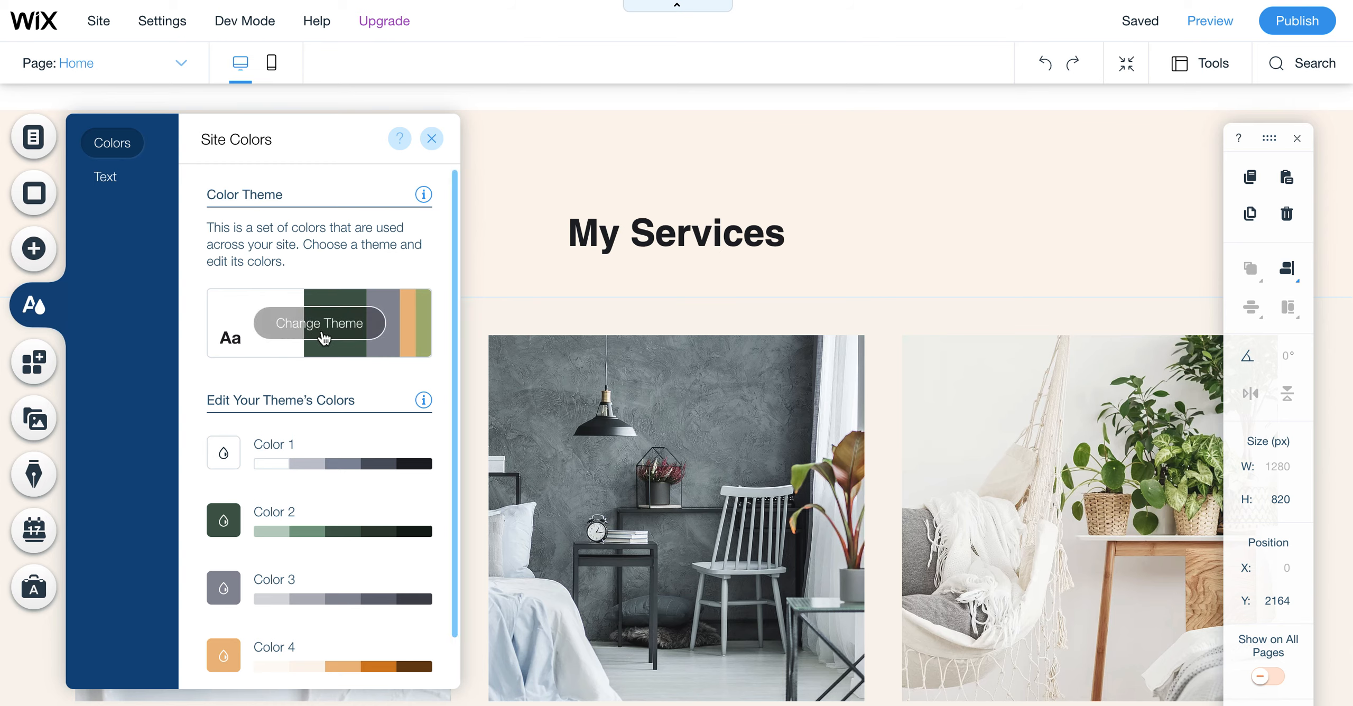
{"action": "scroll", "scroll_direction": "down", "scroll_amount": 3}
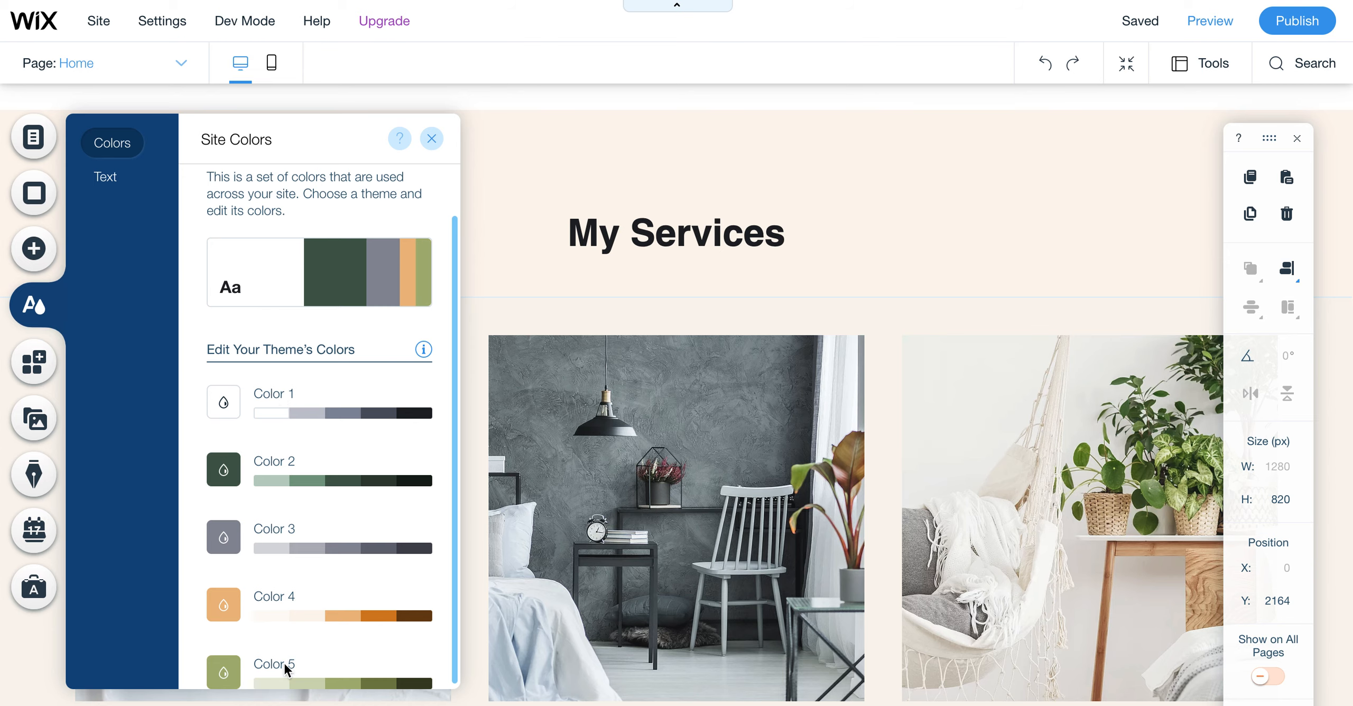
{"action": "mouse_move", "coordinate": [300, 435]}
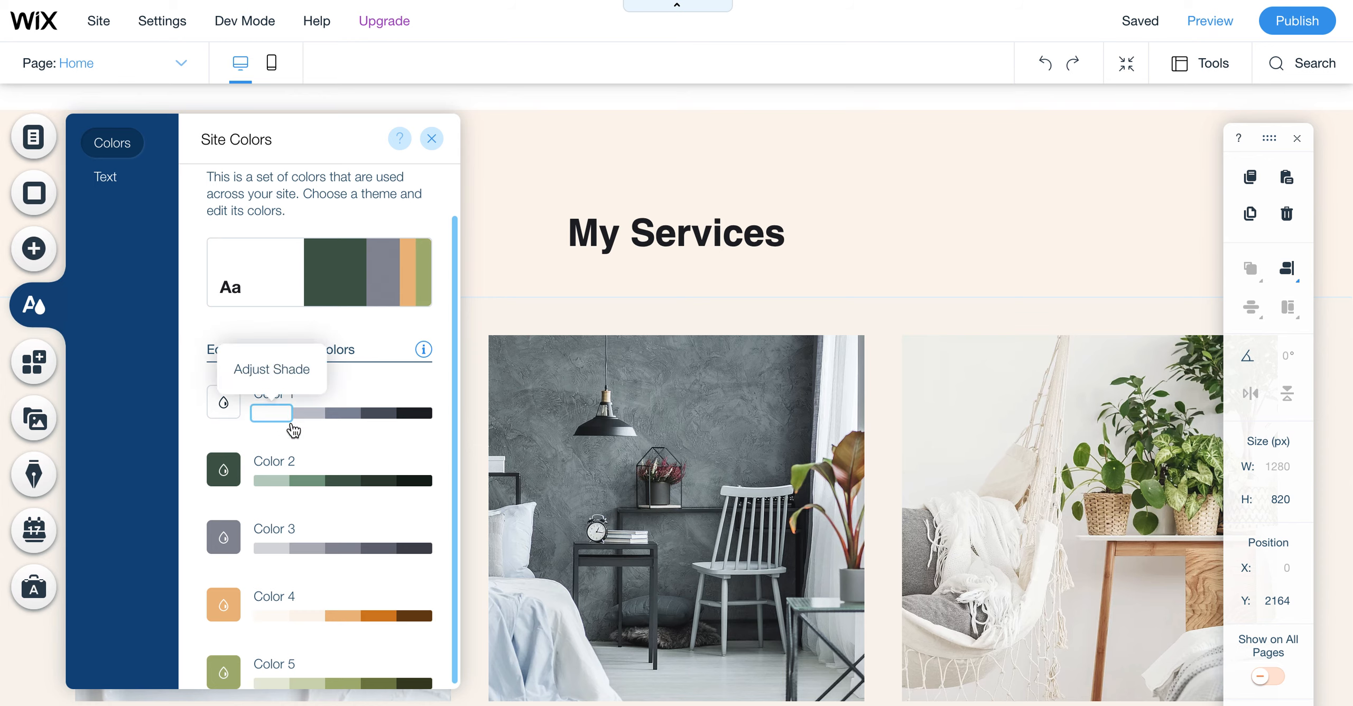
{"action": "mouse_move", "coordinate": [271, 419]}
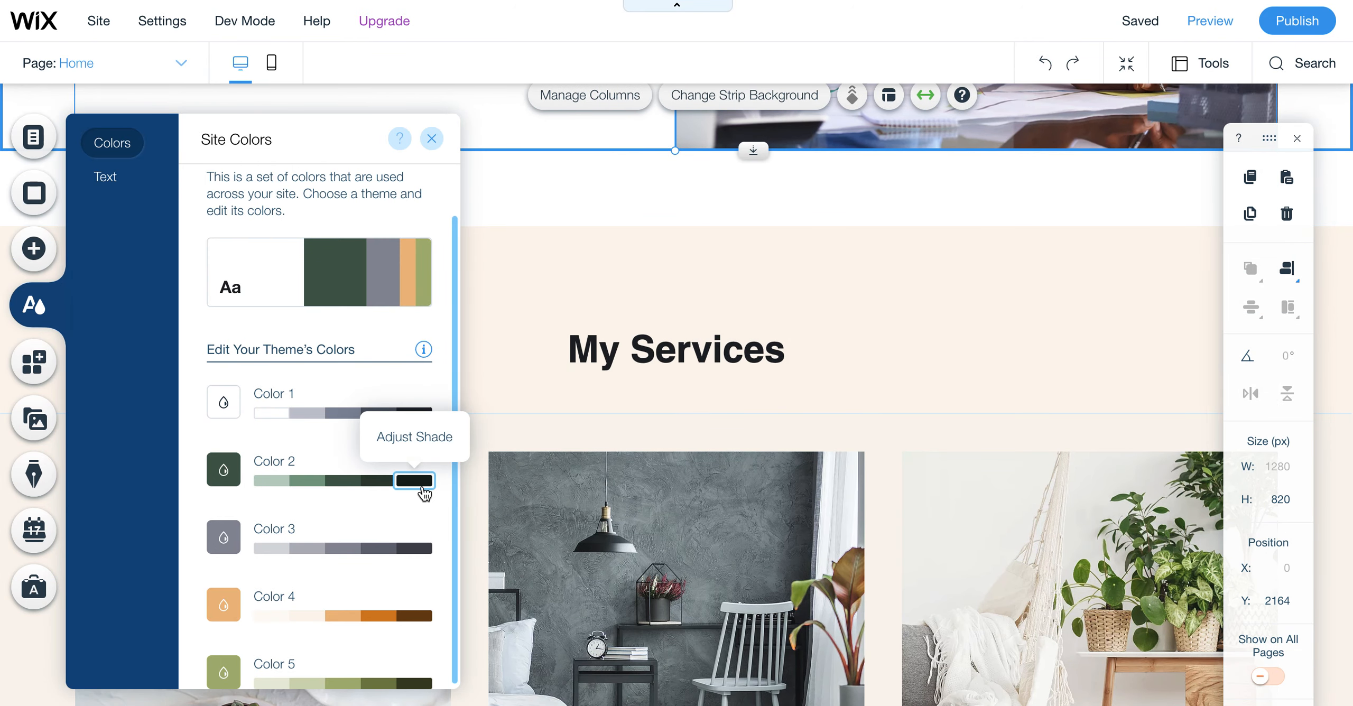
- Scroll through the Color 1–5 shade swatches in the Site Colors panel
{"action": "scroll", "scroll_direction": "down", "scroll_amount": 3}
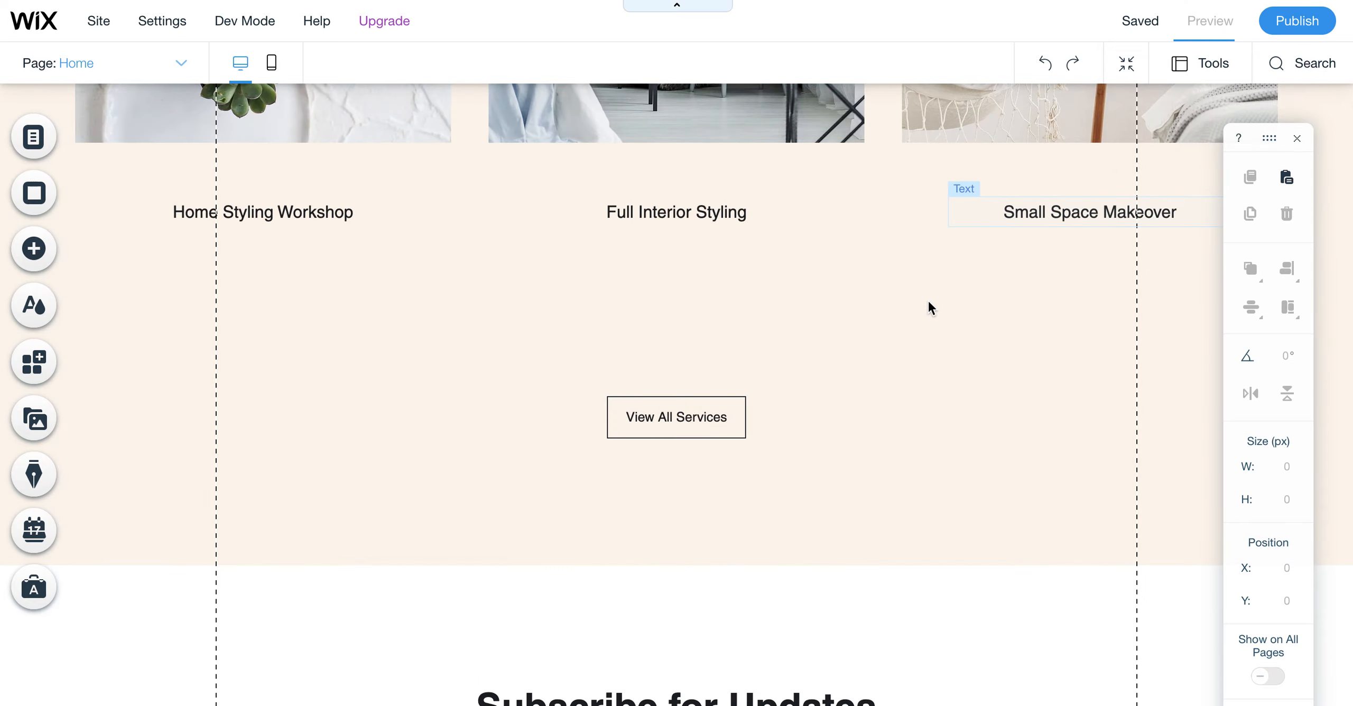
- Preview the live site and scroll down to the services list with dark green Book Now buttons
{"action": "left_click", "coordinate": [1209, 21]}
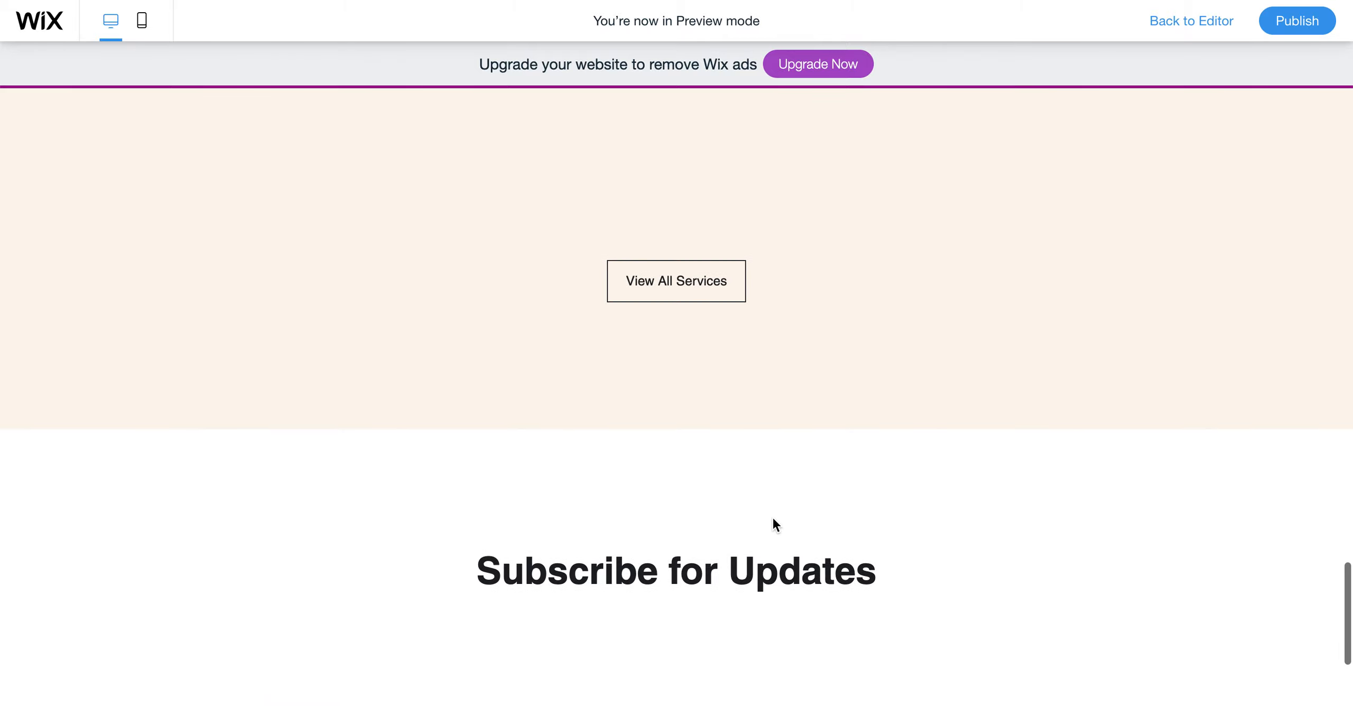
{"action": "scroll", "scroll_direction": "down", "scroll_amount": 3}
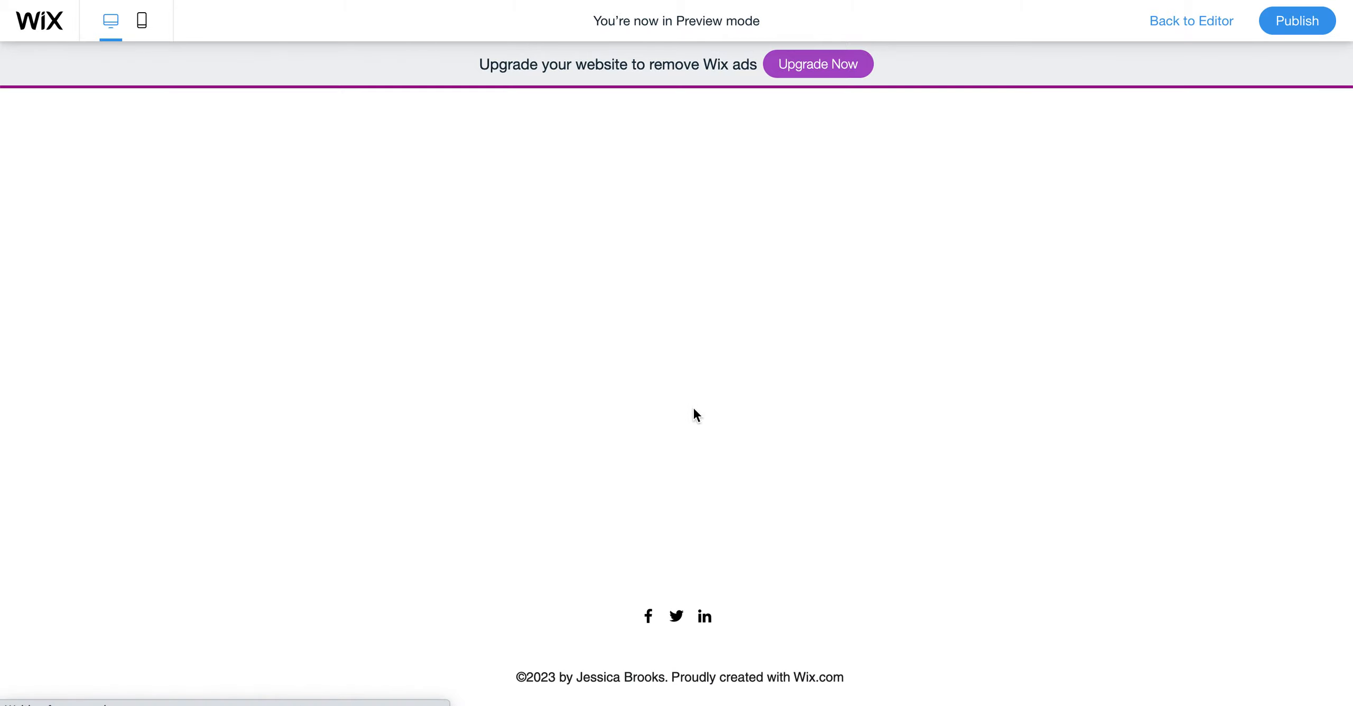
{"action": "scroll", "scroll_direction": "down", "scroll_amount": 3}
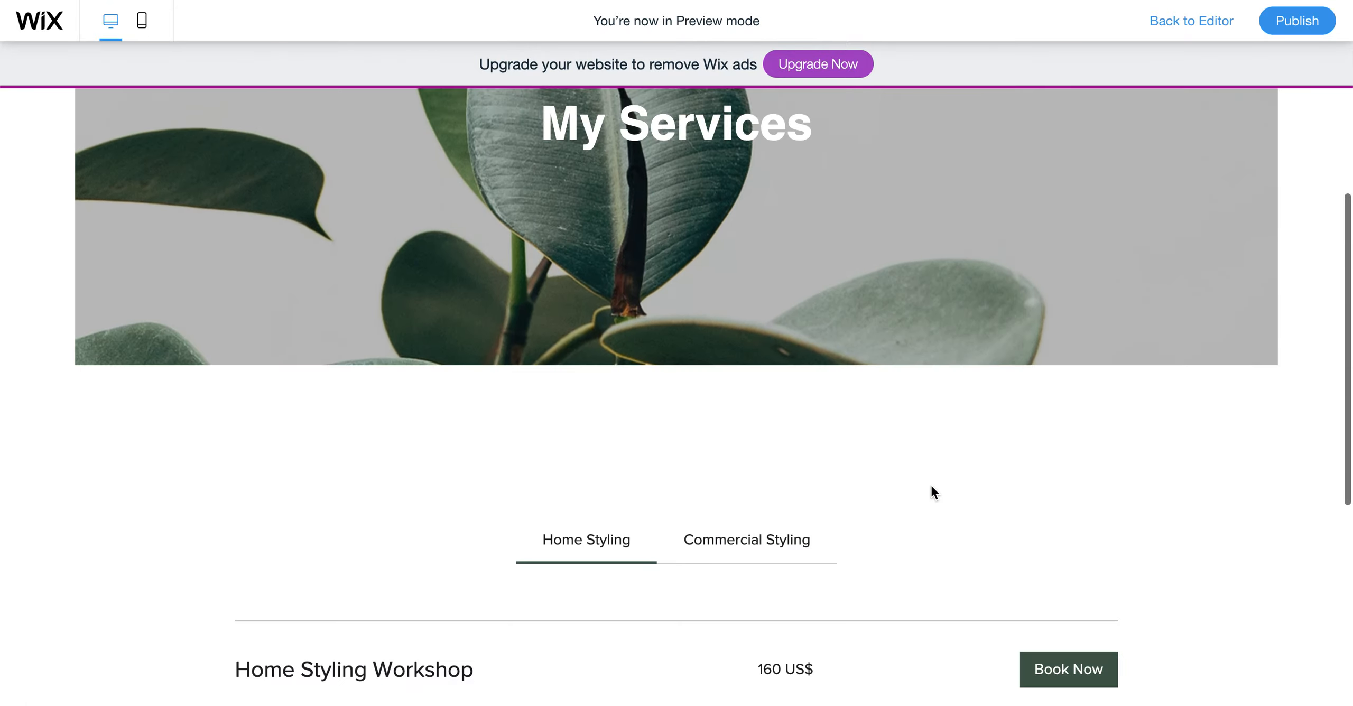
{"action": "scroll", "scroll_direction": "down", "scroll_amount": 3}
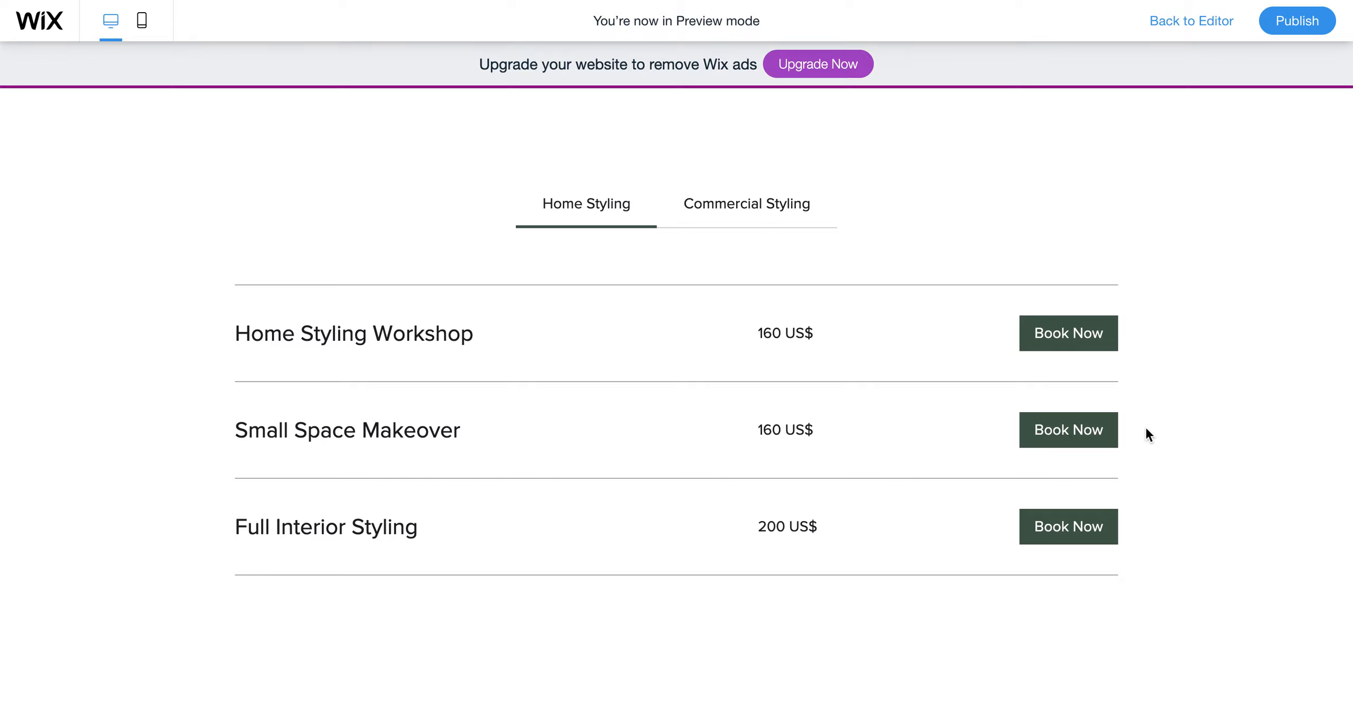
{"action": "mouse_move", "coordinate": [1087, 278]}
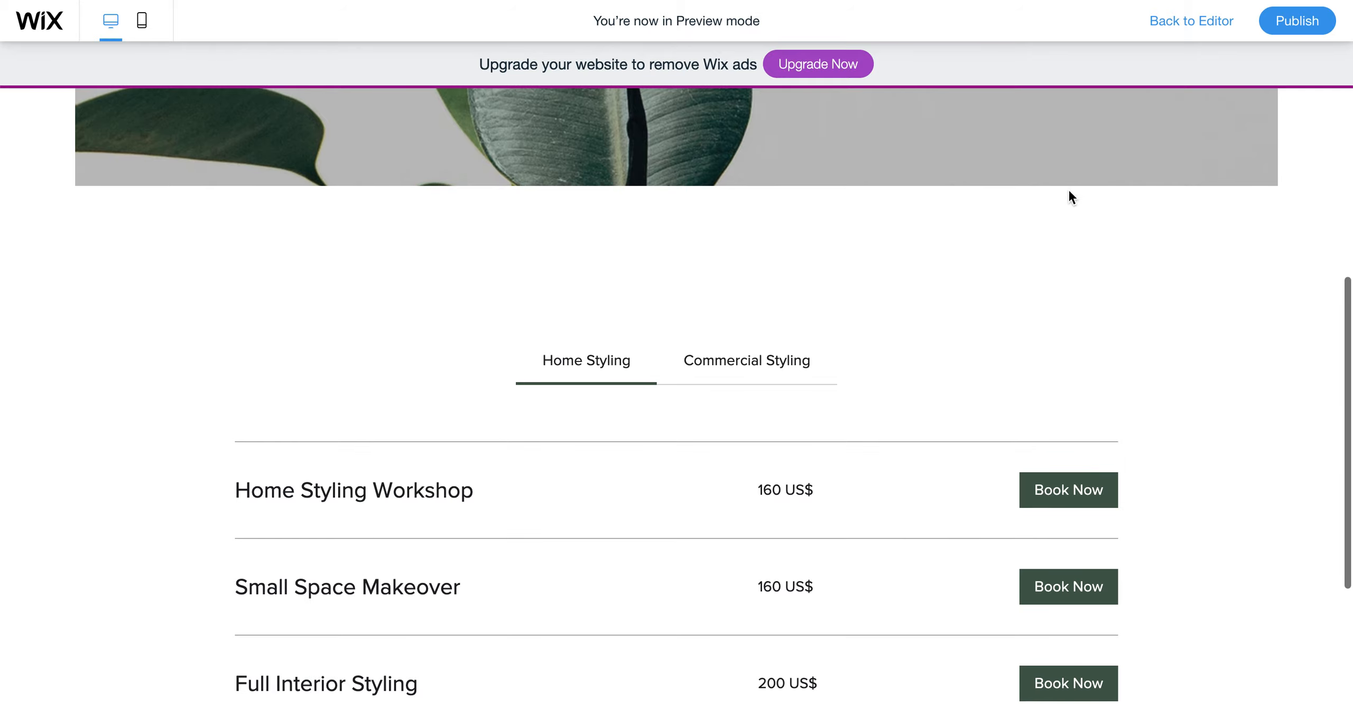
{"action": "mouse_move", "coordinate": [1191, 21]}
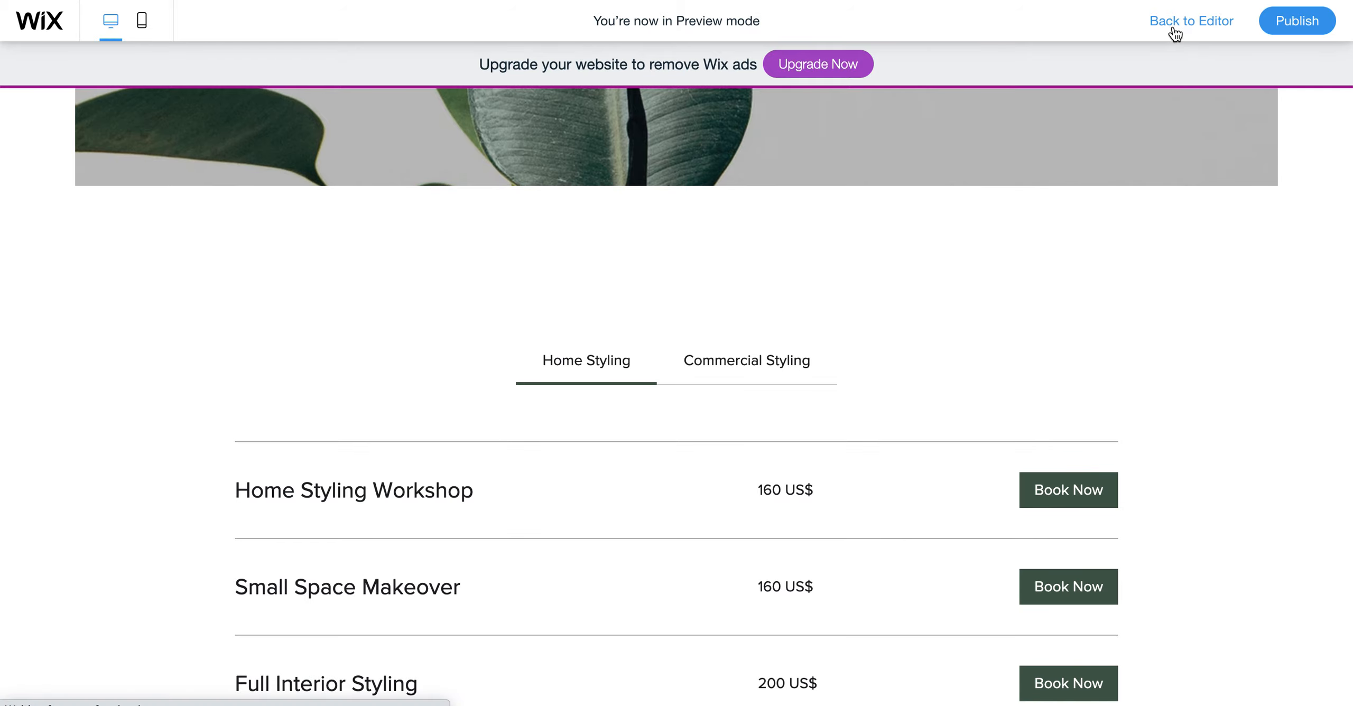
- Leave preview for the editor and reopen the Site Colors panel on the Book Online page
{"action": "left_click", "coordinate": [1191, 21]}
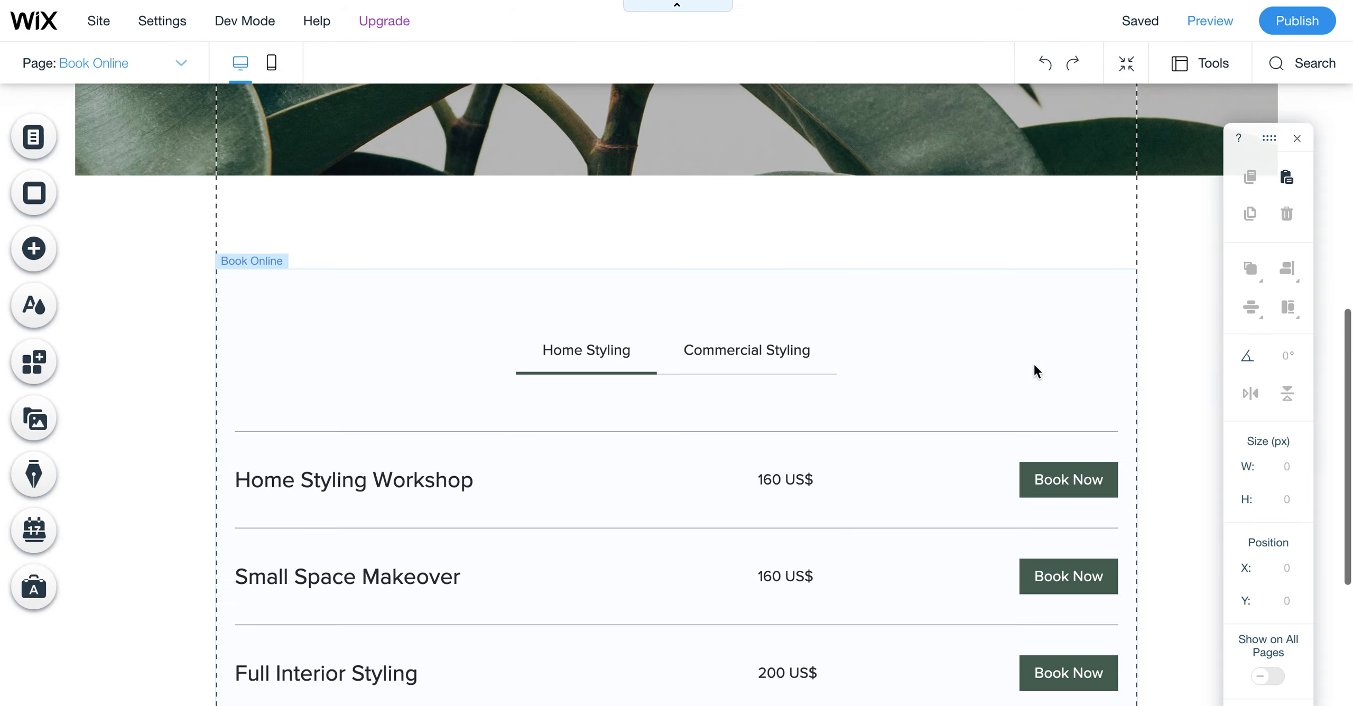
{"action": "left_click", "coordinate": [32, 305]}
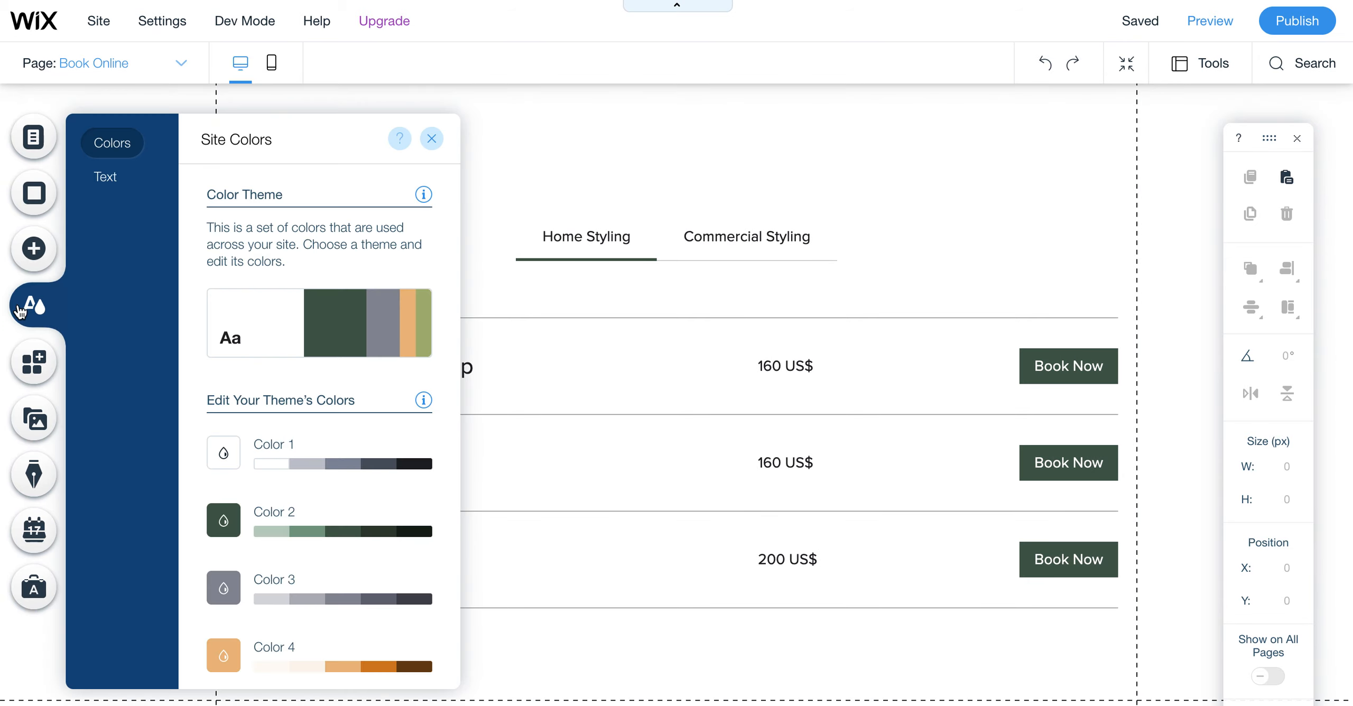
{"action": "scroll", "scroll_direction": "down", "scroll_amount": 3}
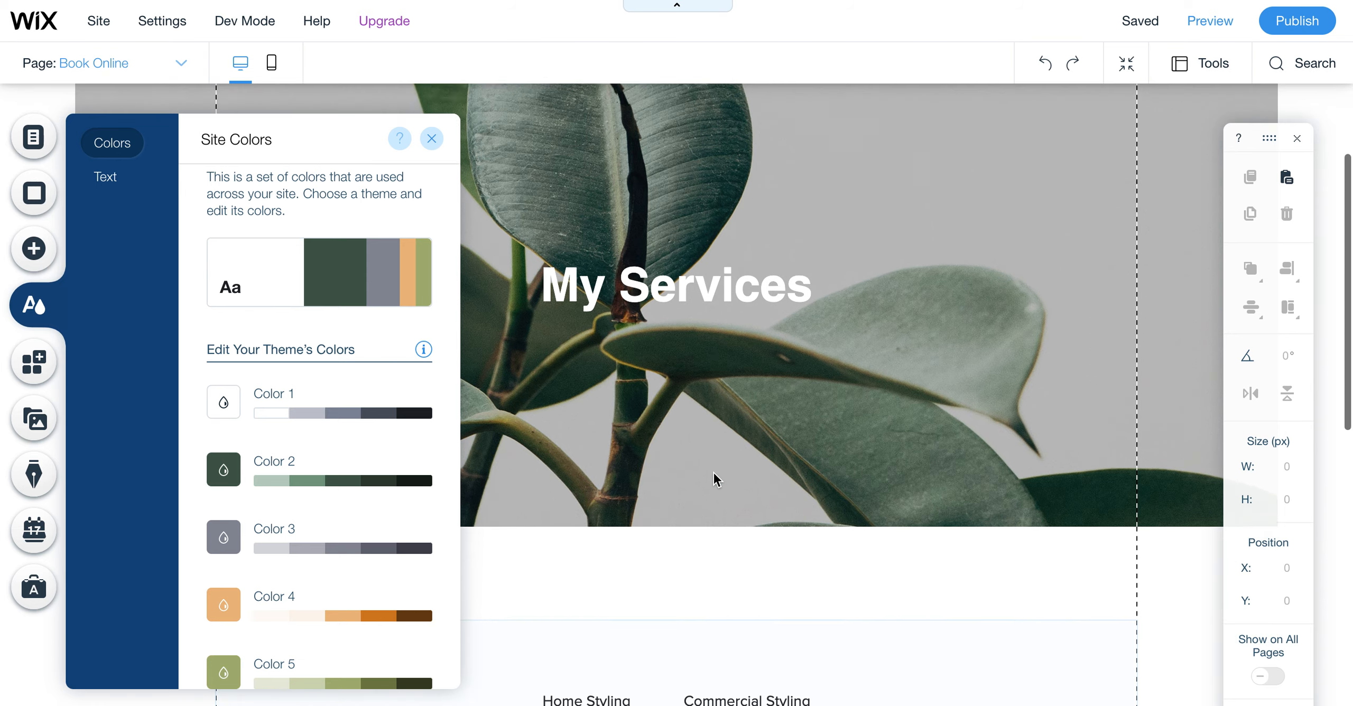
{"action": "scroll", "scroll_direction": "down", "scroll_amount": 3}
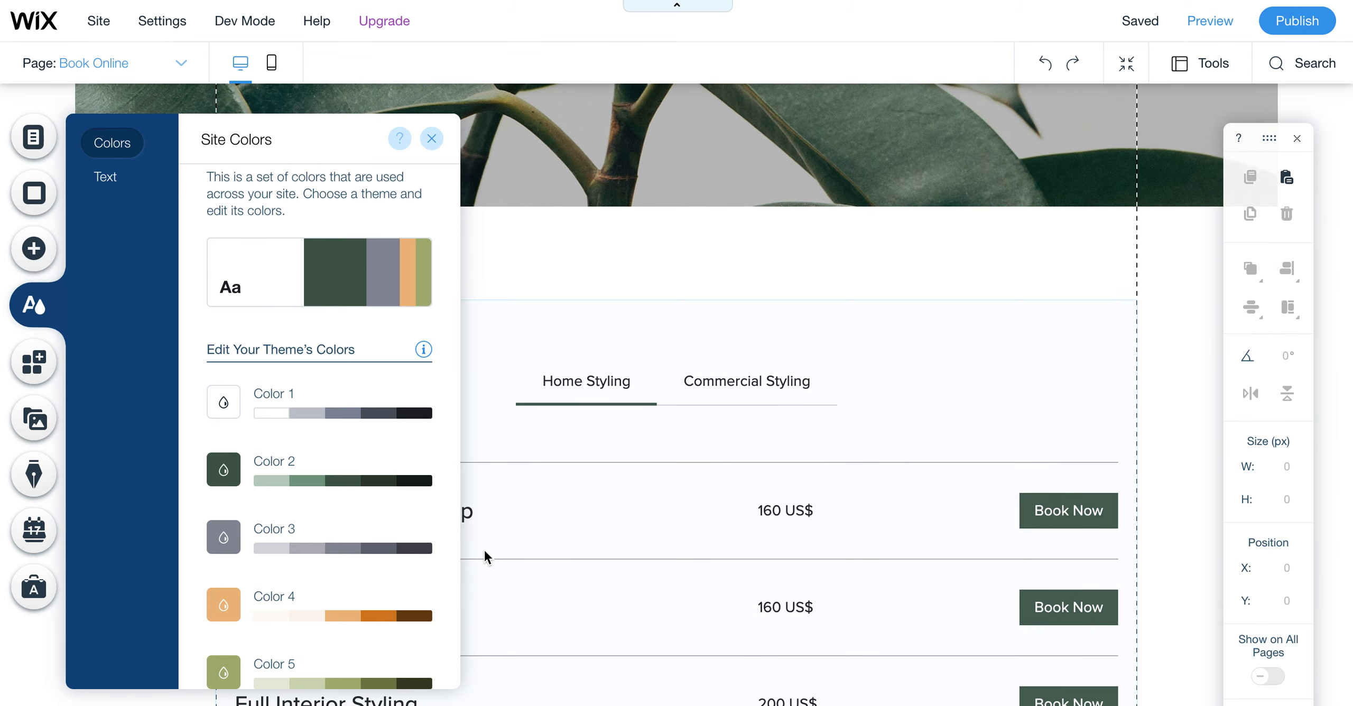
{"action": "mouse_move", "coordinate": [476, 530]}
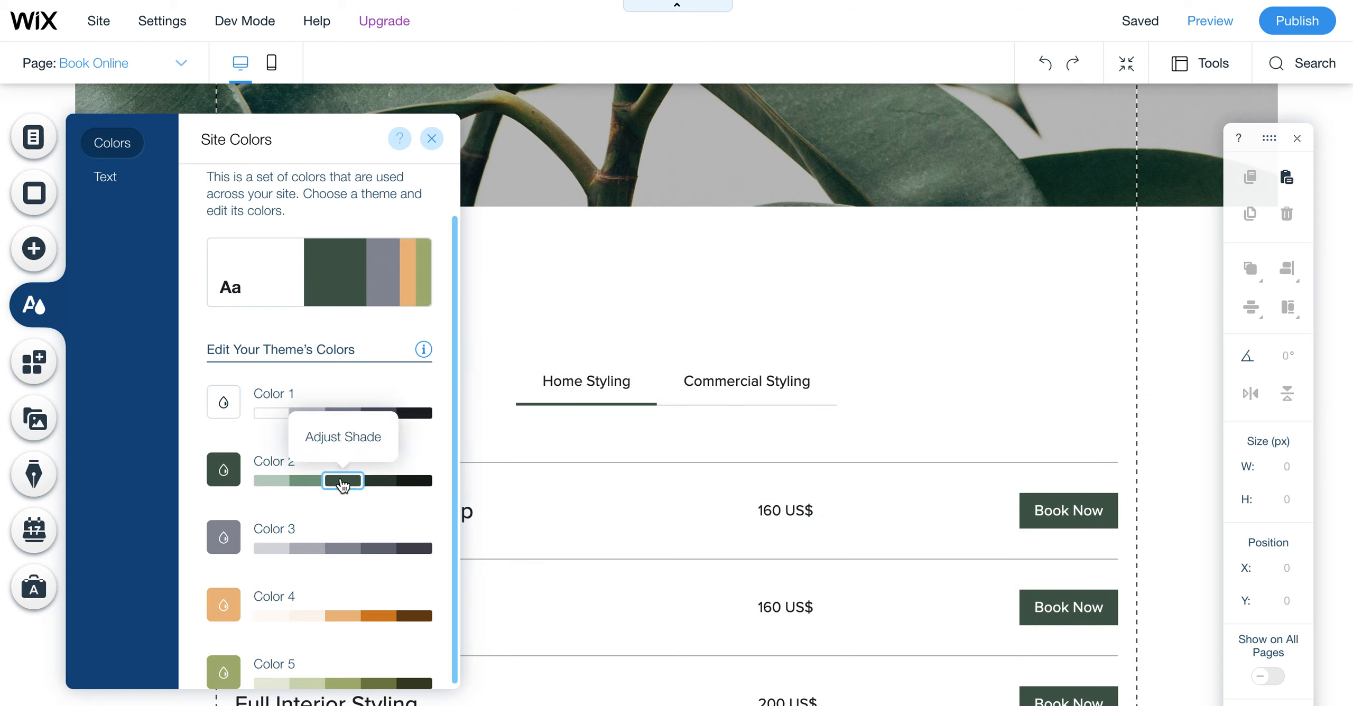
- Raise a Color 2 shade's brightness, enter a new dark green hex code and add it
{"action": "left_click", "coordinate": [343, 481]}
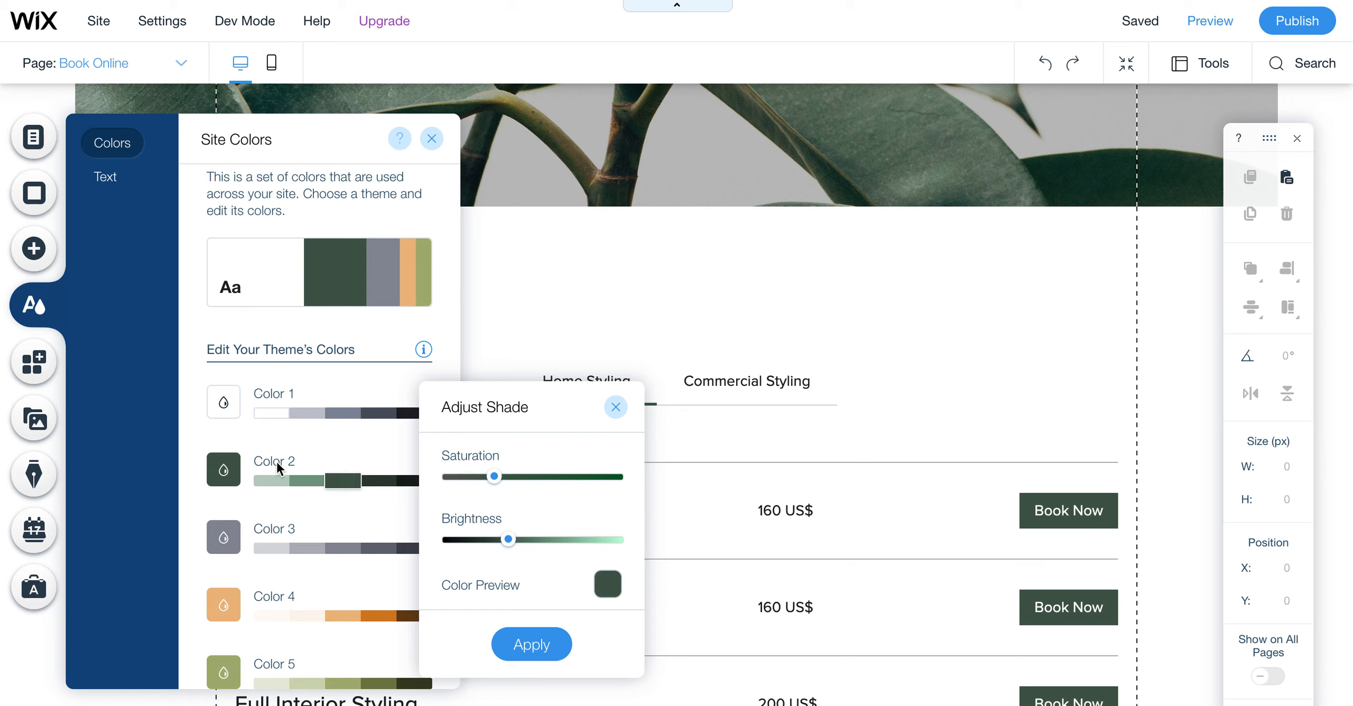
{"action": "mouse_move", "coordinate": [582, 499]}
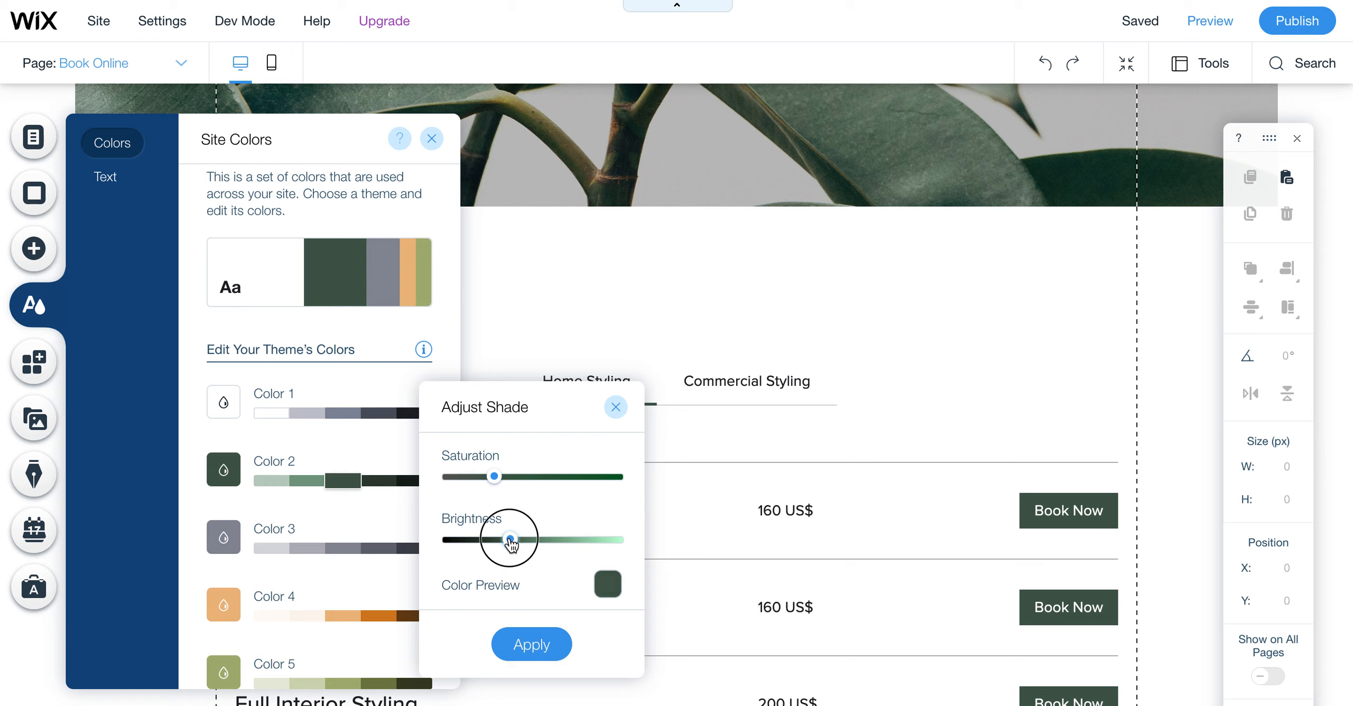
{"action": "left_click_drag", "start_coordinate": [509, 539], "coordinate": [529, 539]}
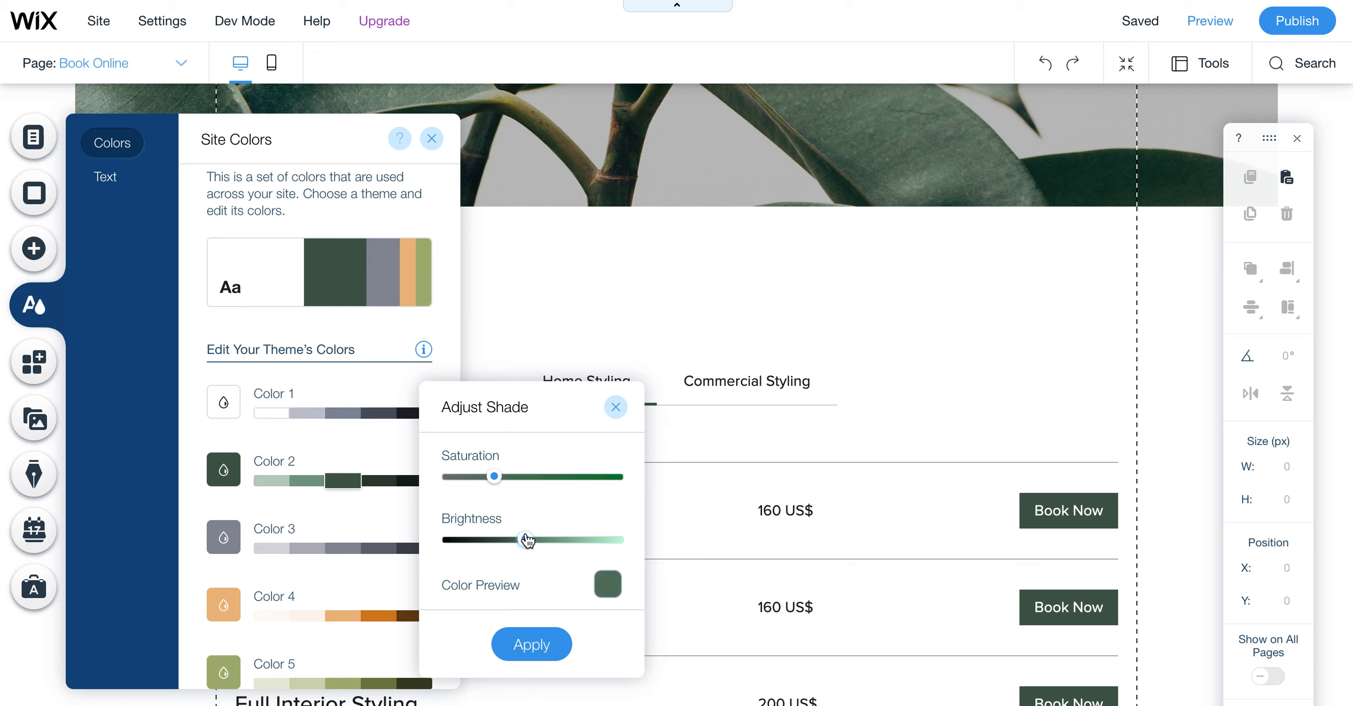
{"action": "left_click", "coordinate": [606, 585]}
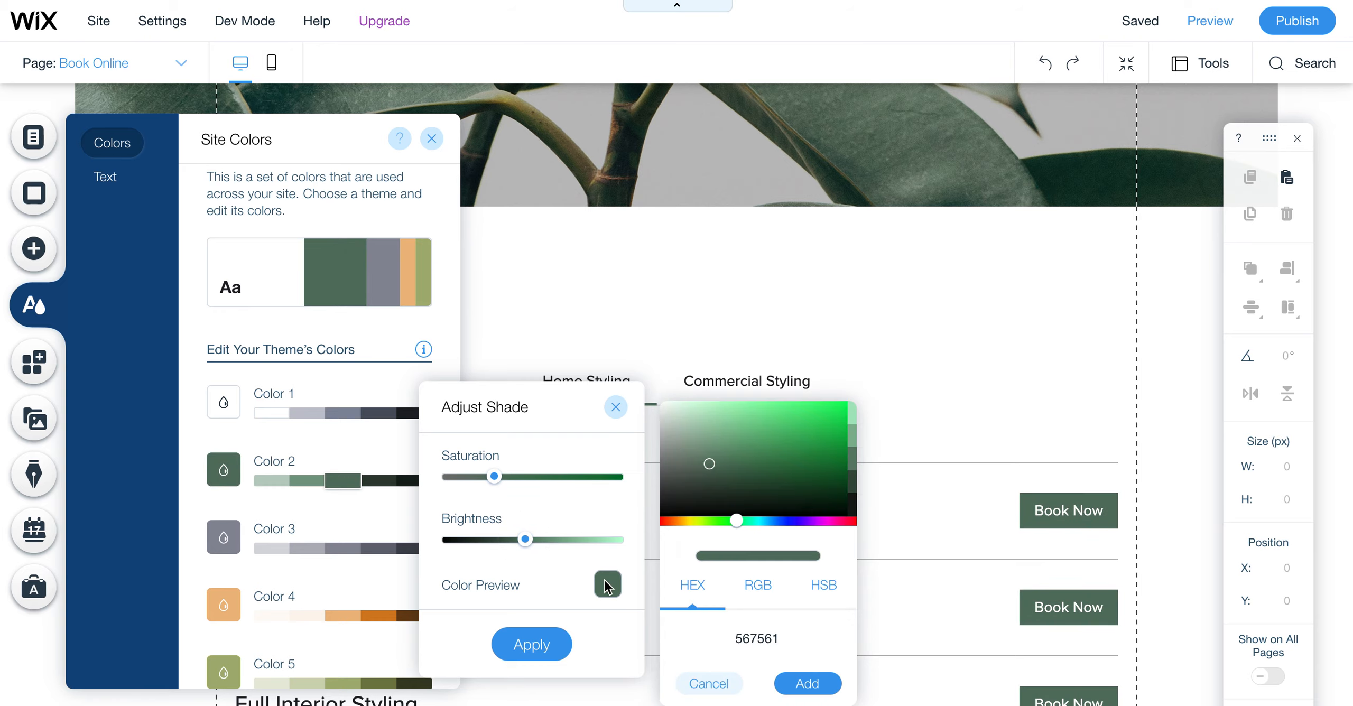
{"action": "left_click", "coordinate": [756, 639]}
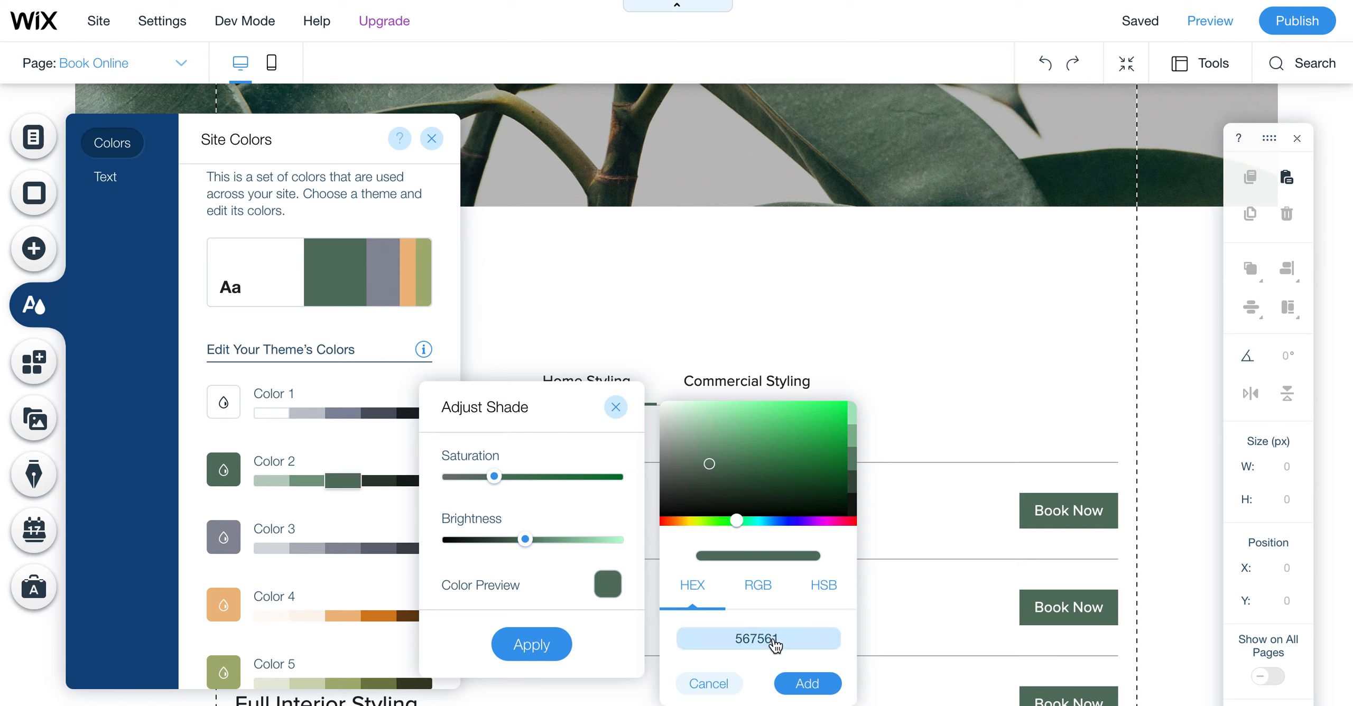
{"action": "left_click", "coordinate": [758, 638]}
{"action": "type", "text": "3D5C48"}
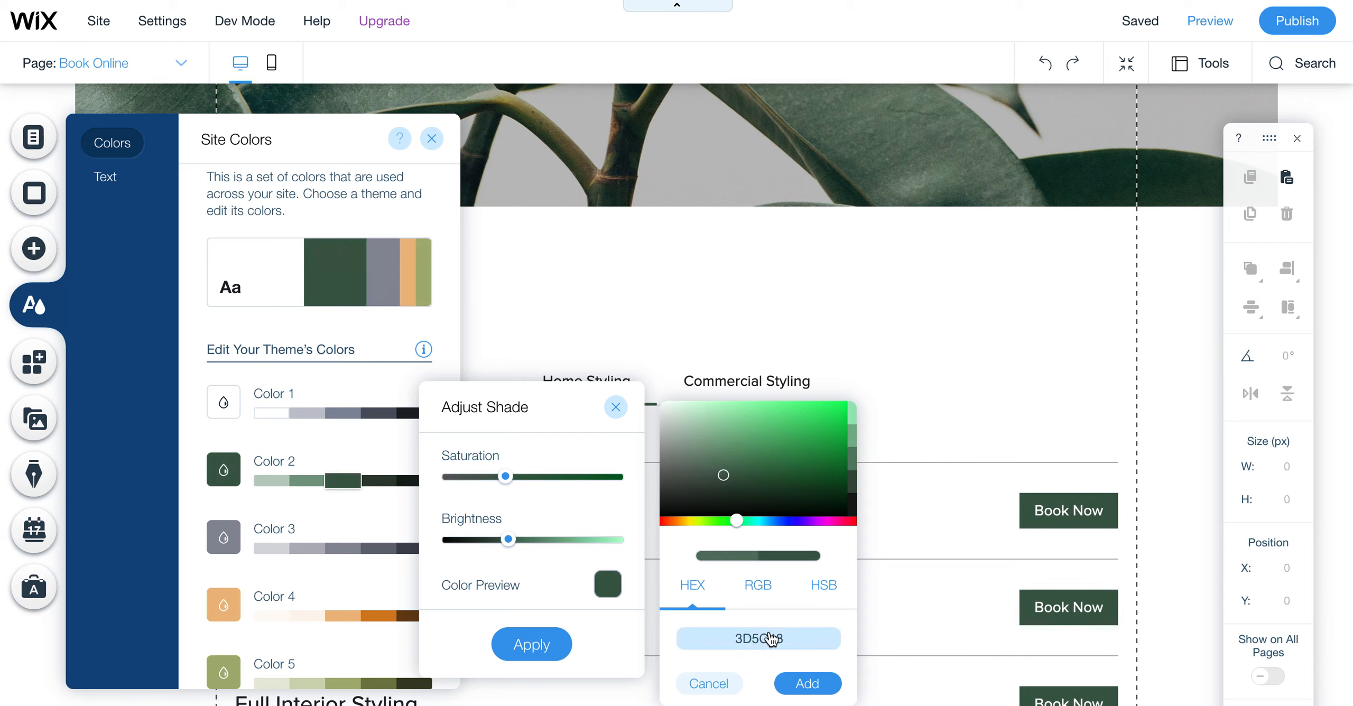
{"action": "left_click", "coordinate": [758, 638]}
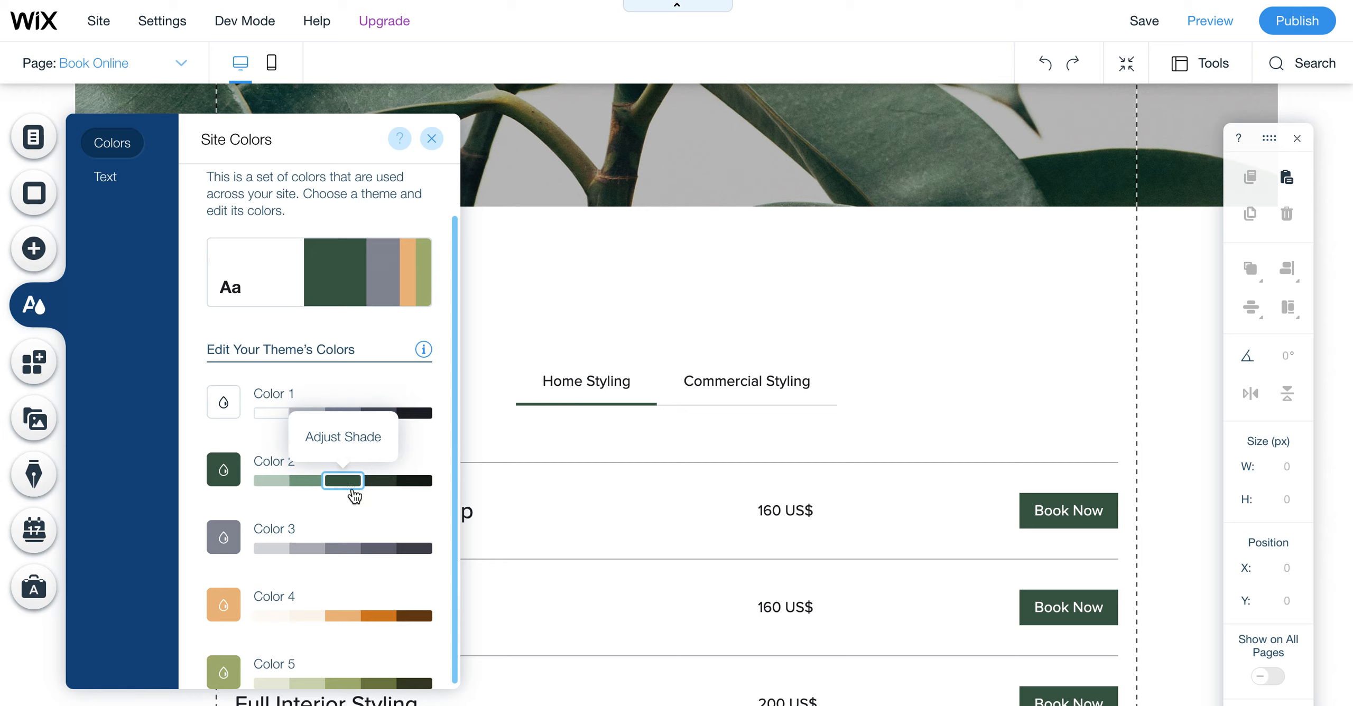
{"action": "mouse_move", "coordinate": [388, 494]}
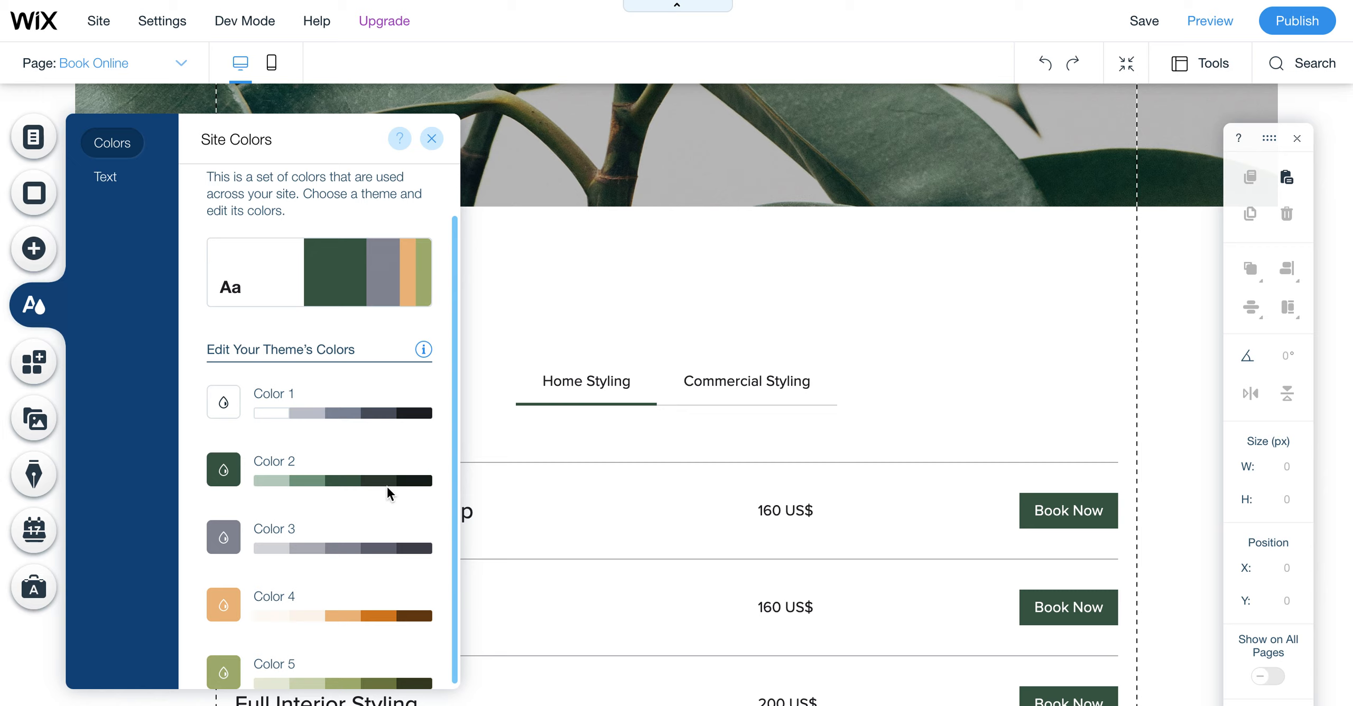
{"action": "mouse_move", "coordinate": [391, 441]}
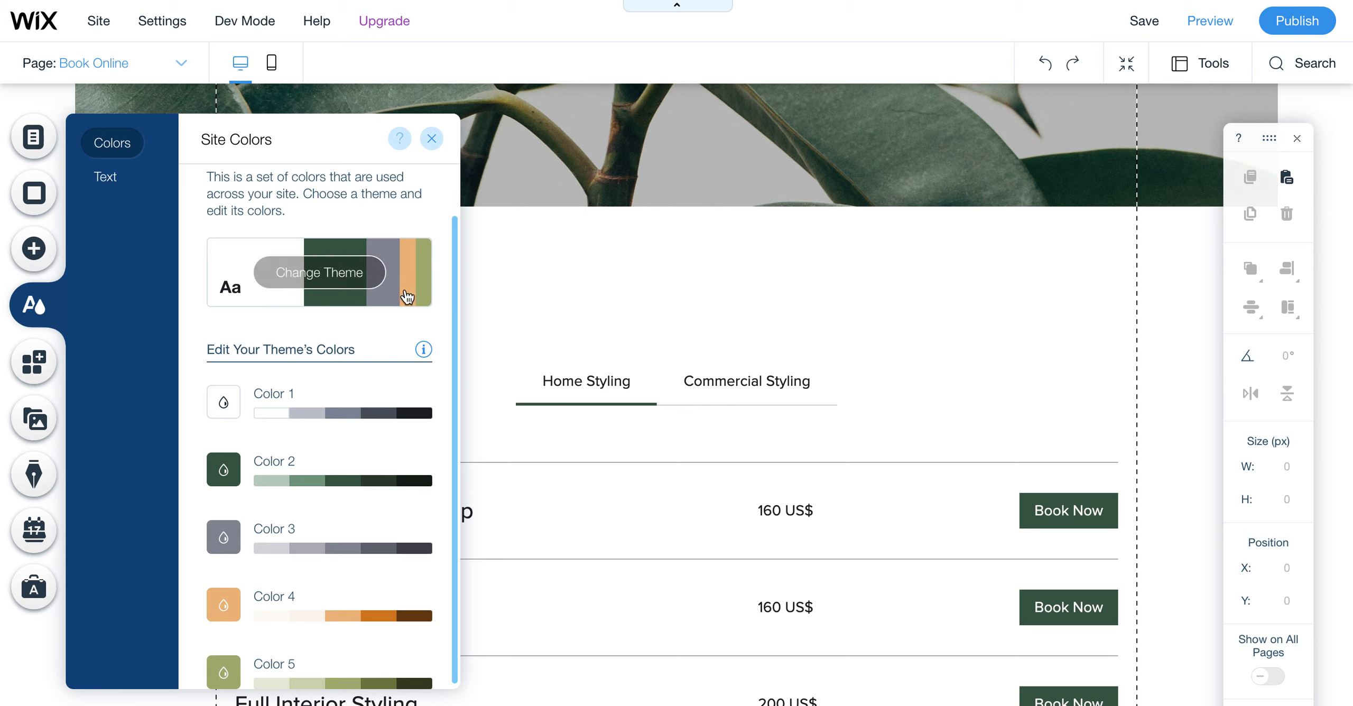
{"action": "mouse_move", "coordinate": [325, 294]}
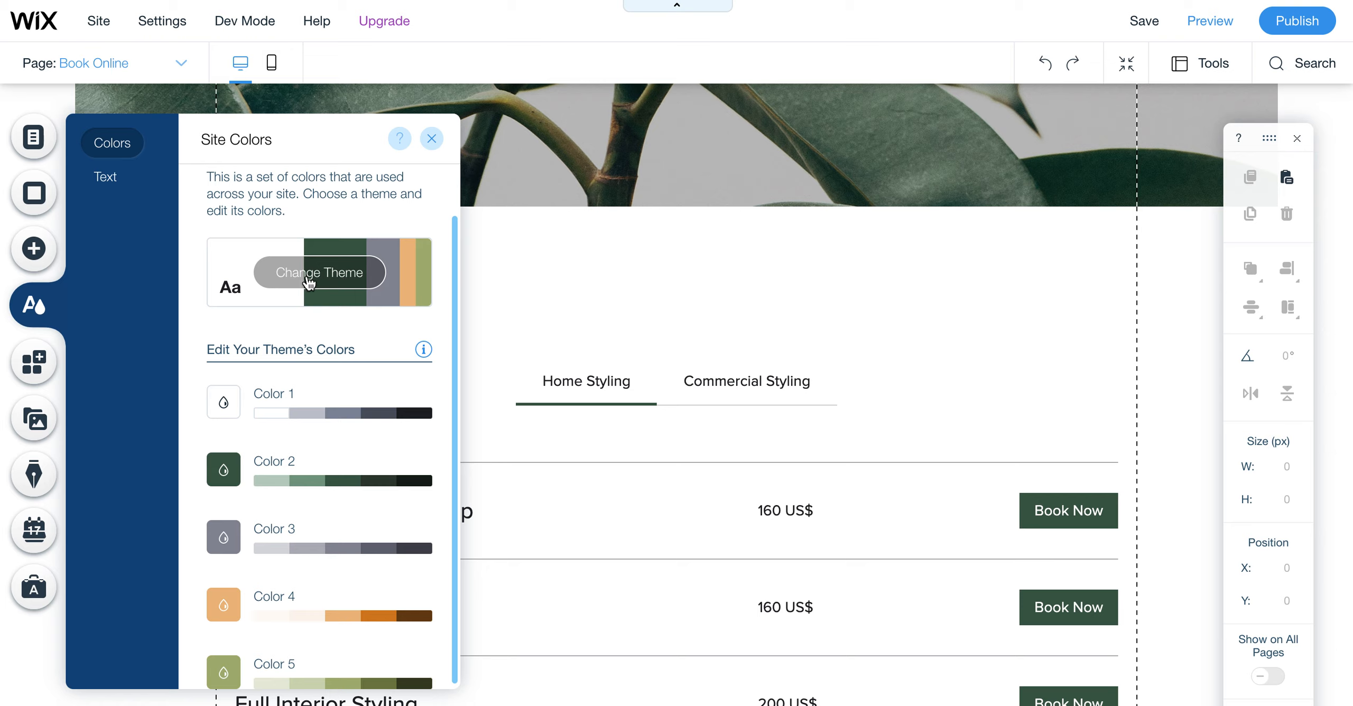
{"action": "left_click", "coordinate": [317, 272]}
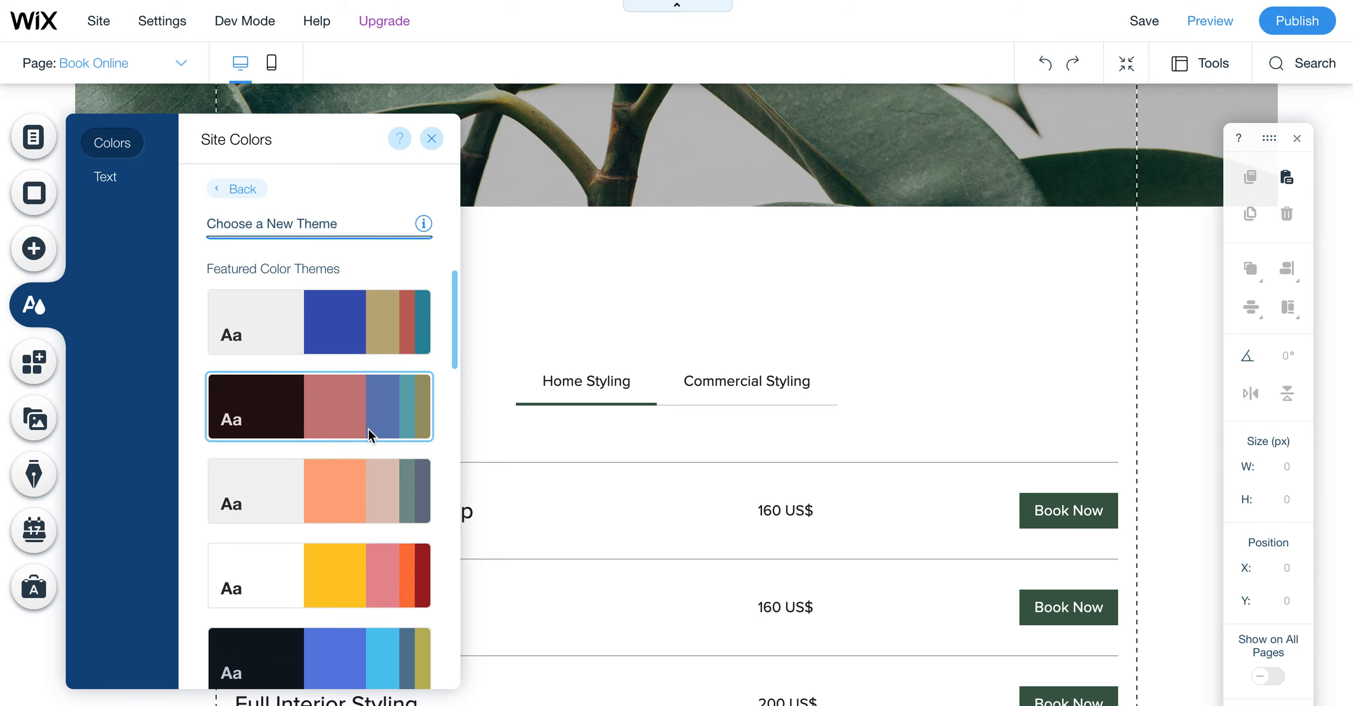
- Try the blue, dark and peach featured themes, then apply the white-and-yellow theme
{"action": "left_click", "coordinate": [318, 323]}
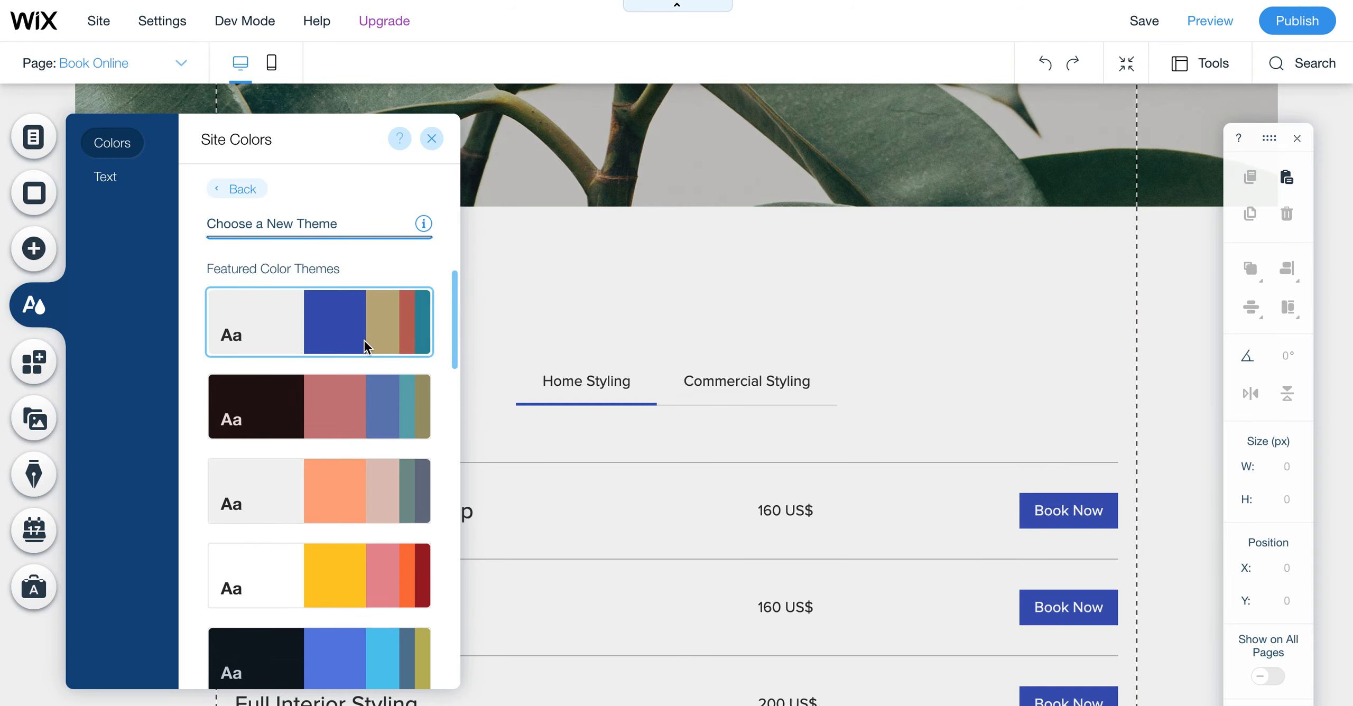
{"action": "left_click", "coordinate": [318, 406]}
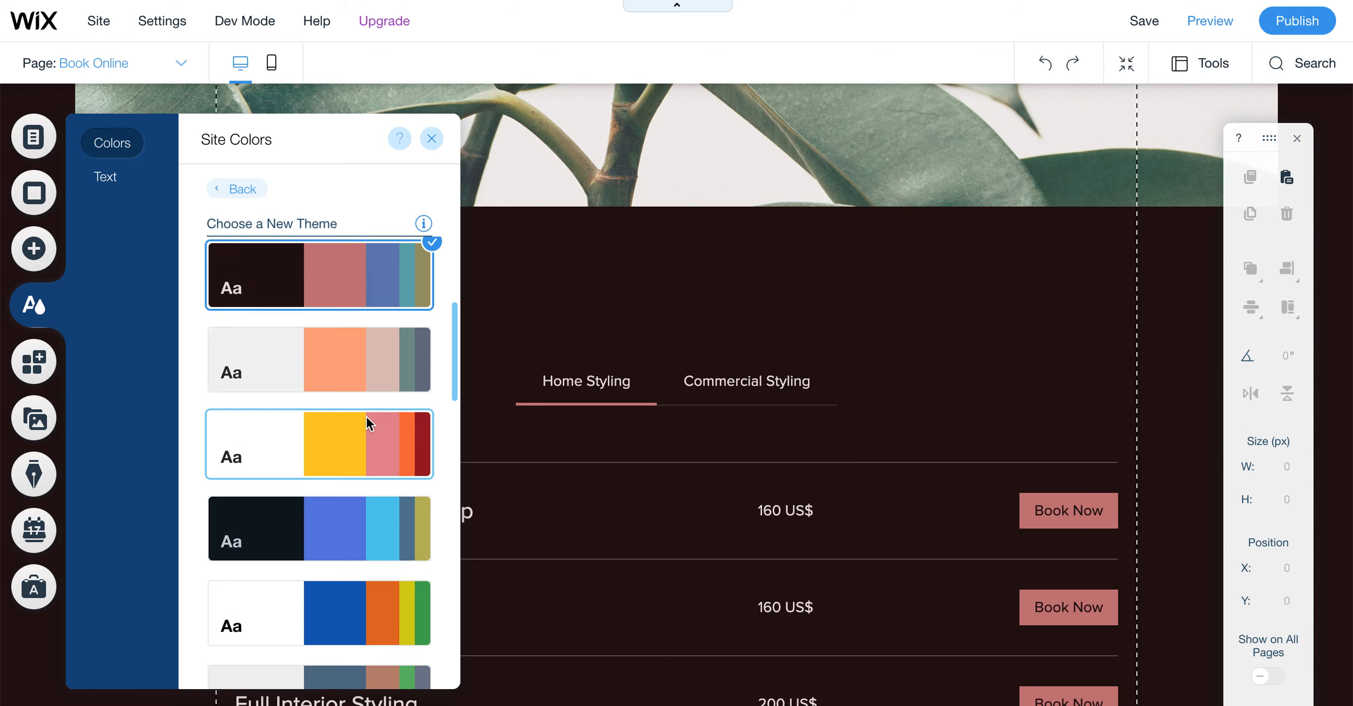
{"action": "left_click", "coordinate": [318, 360]}
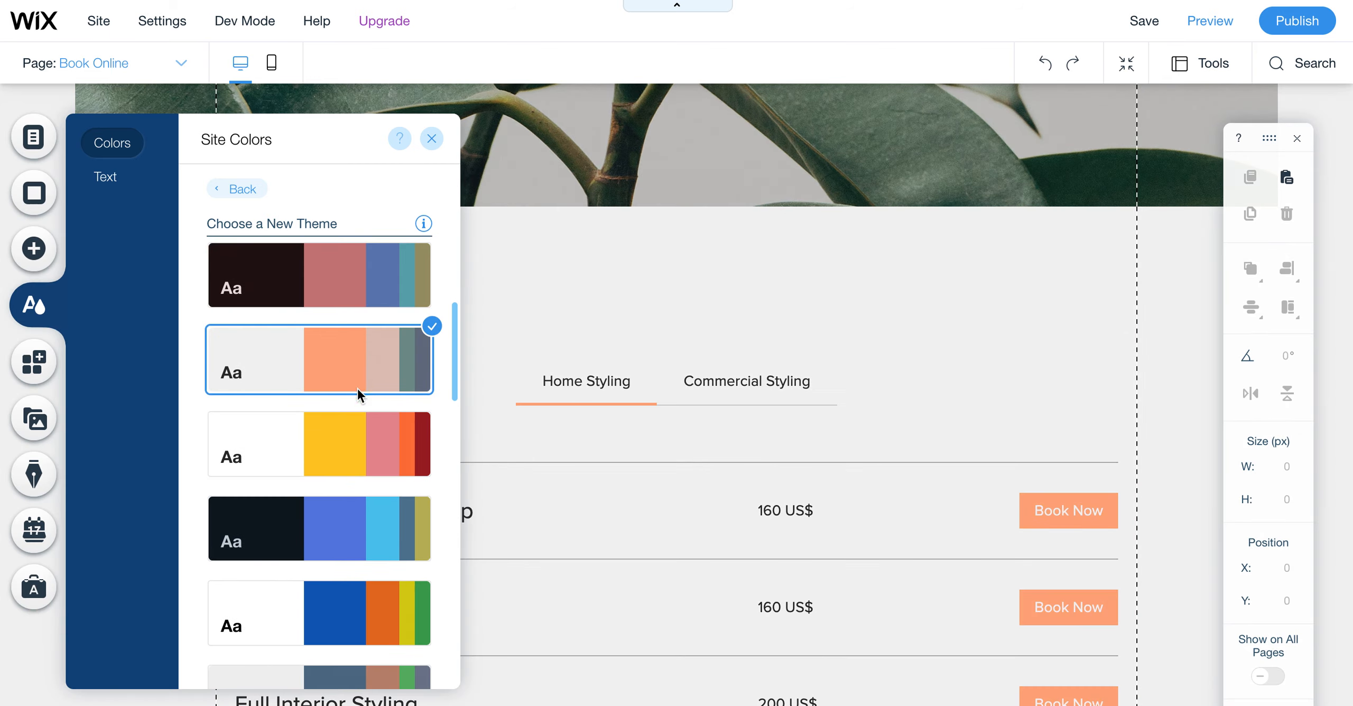
{"action": "left_click", "coordinate": [318, 445]}
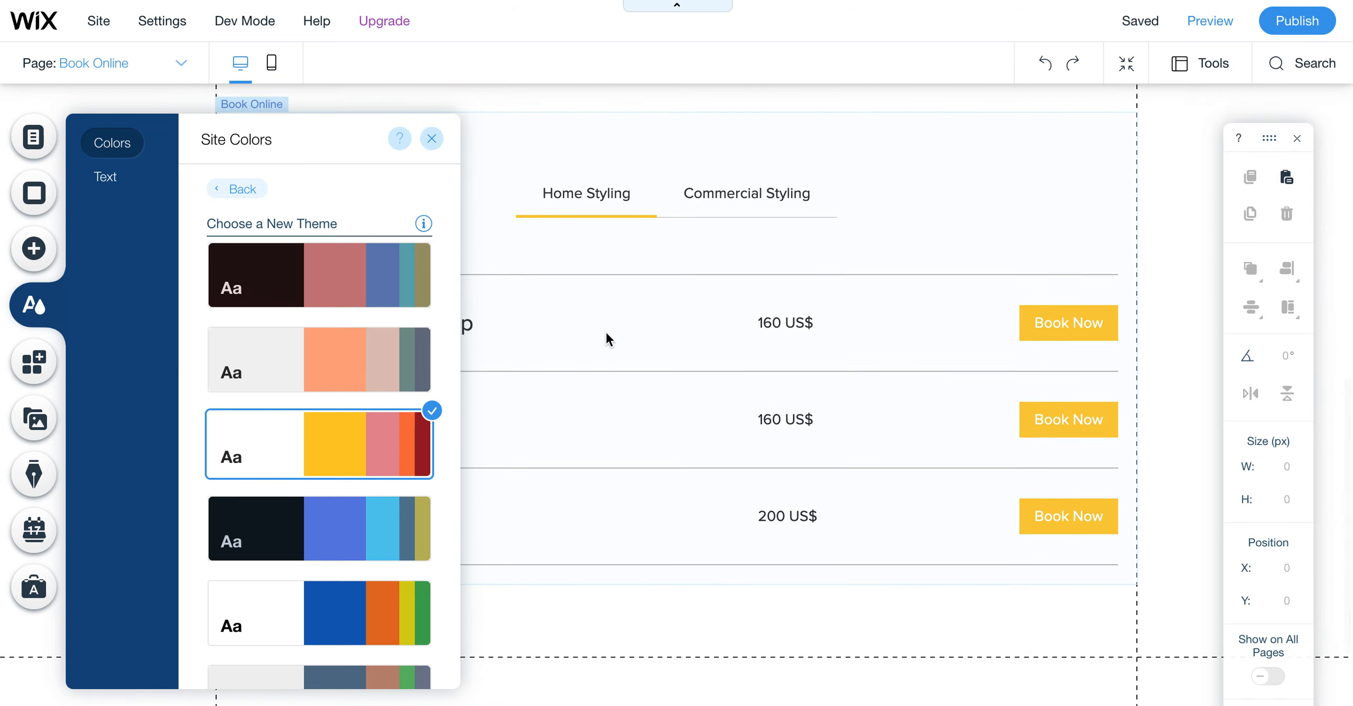
{"action": "mouse_move", "coordinate": [466, 209]}
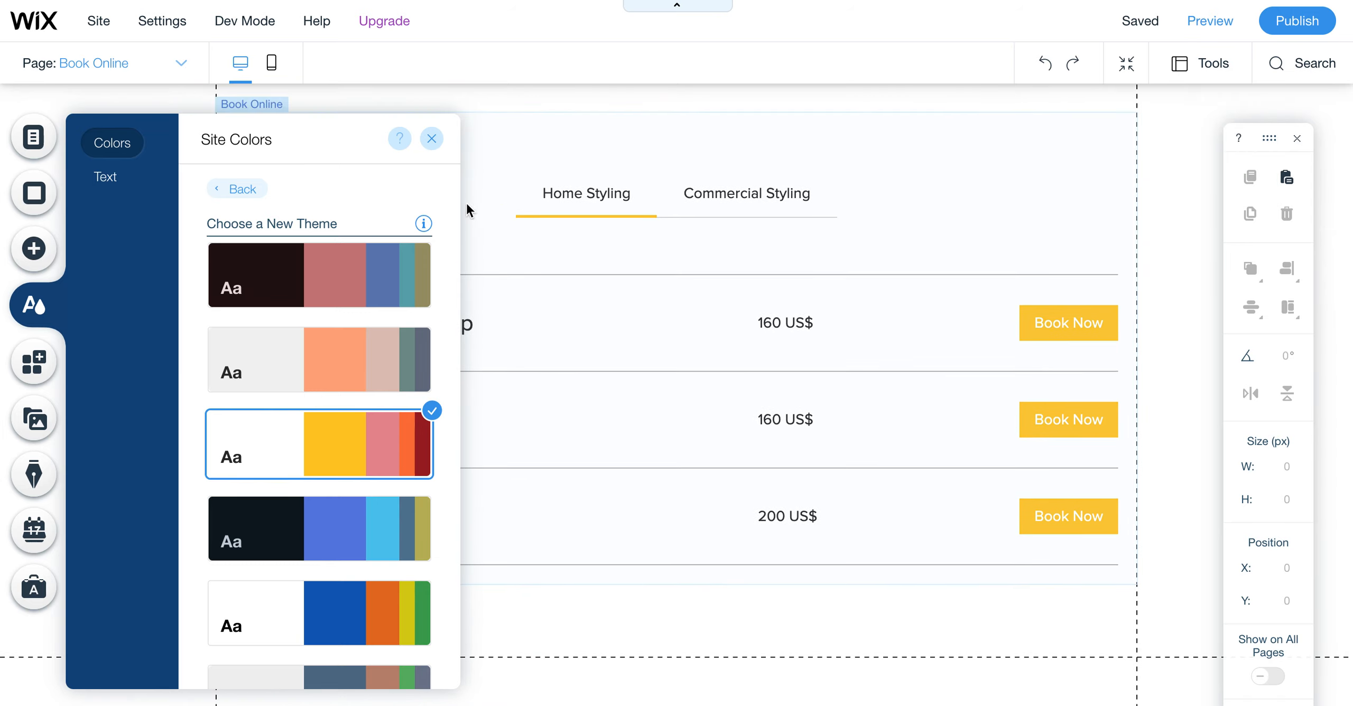
{"action": "left_click", "coordinate": [431, 138]}
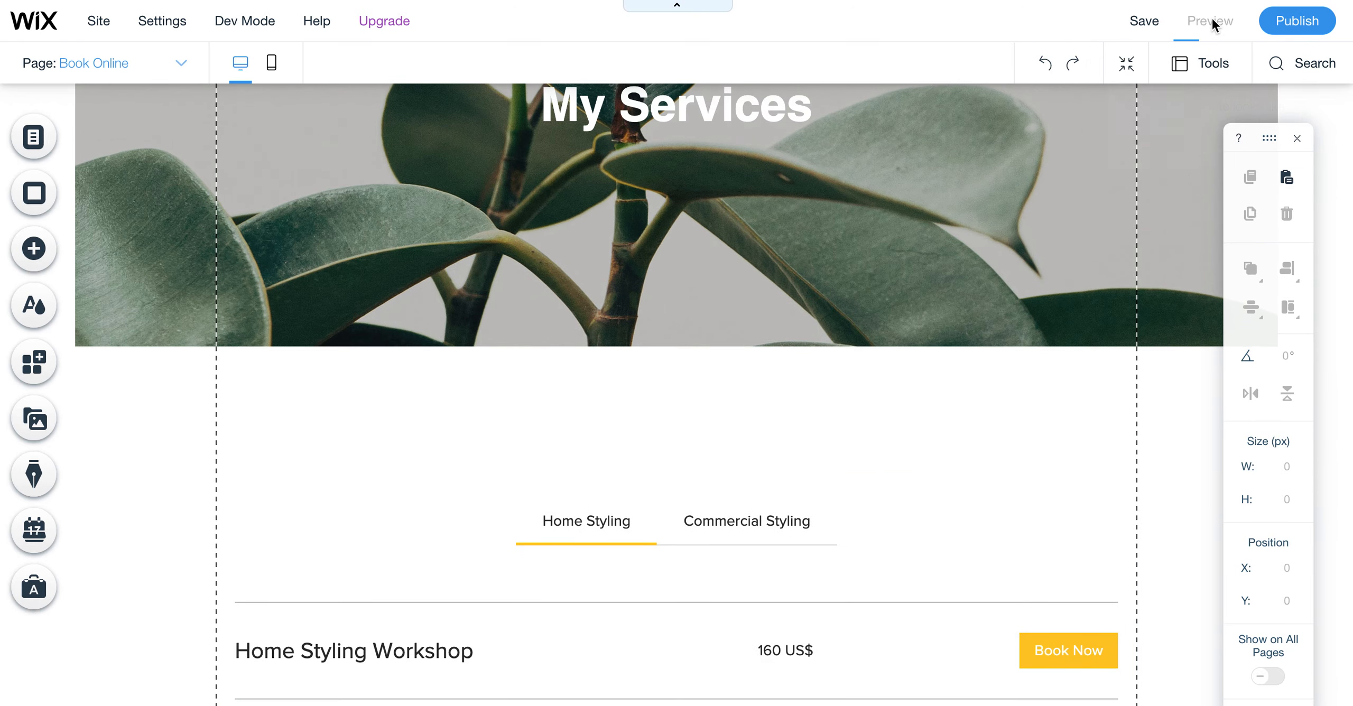
{"action": "left_click", "coordinate": [1209, 22]}
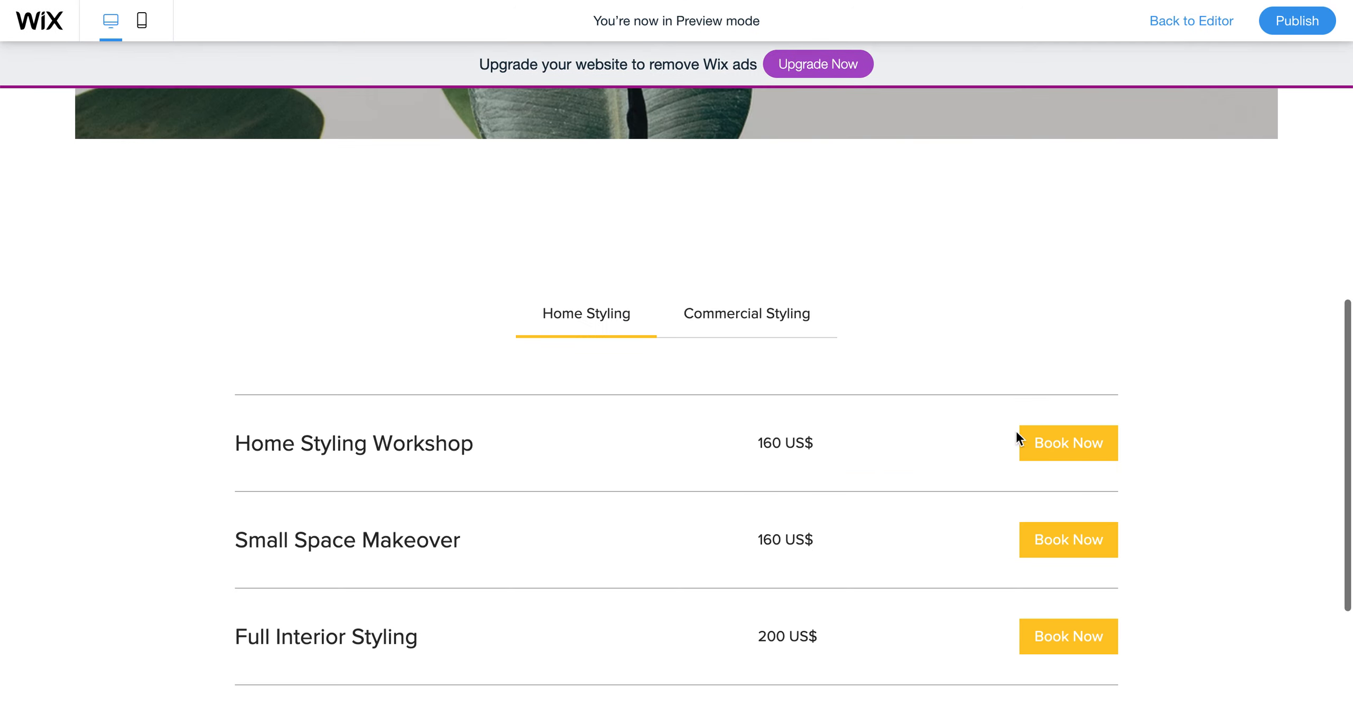
{"action": "scroll", "scroll_direction": "up", "scroll_amount": 3}
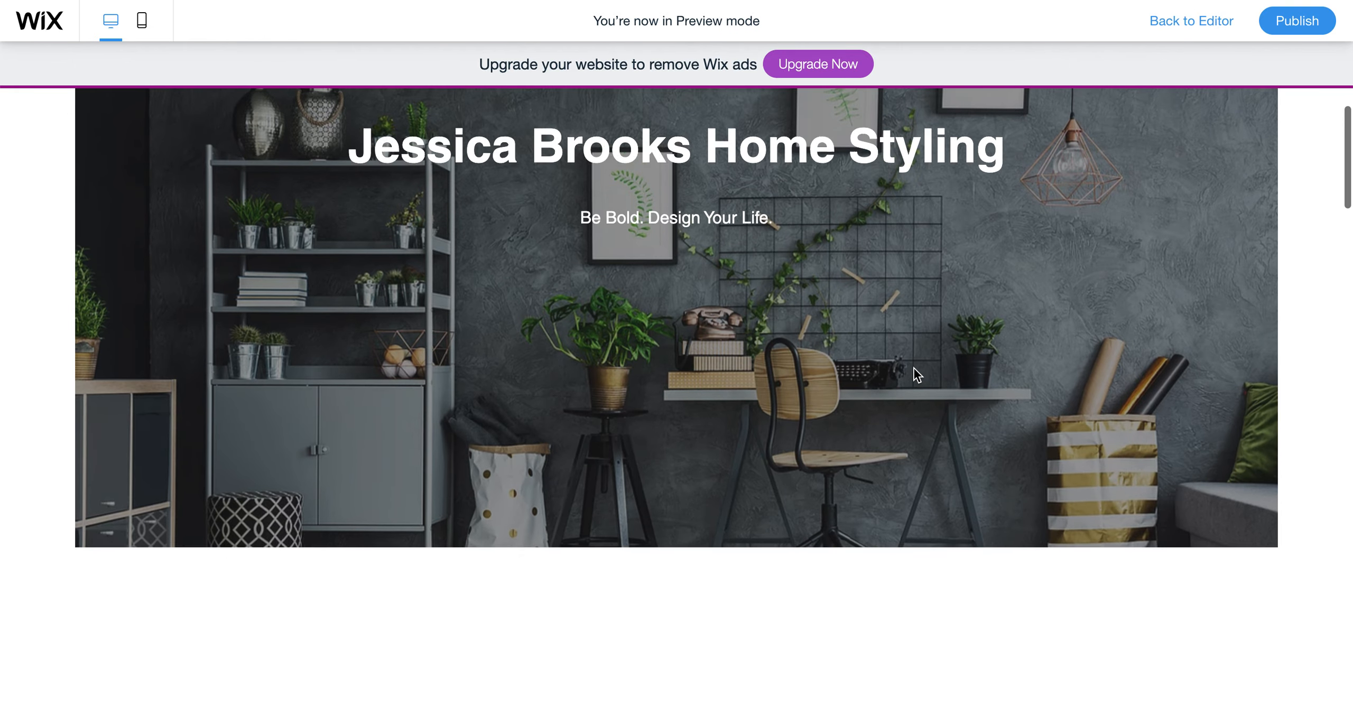
{"action": "scroll", "scroll_direction": "down", "scroll_amount": 3}
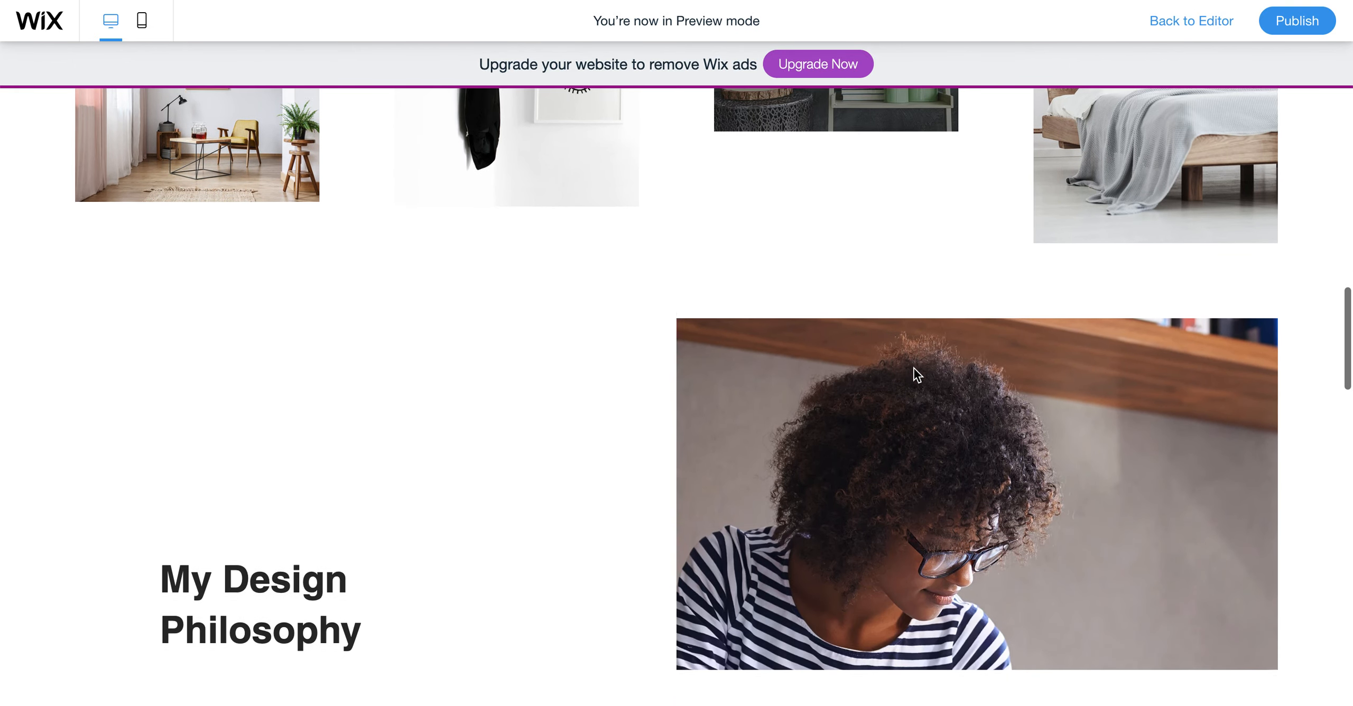
{"action": "scroll", "scroll_direction": "down", "scroll_amount": 3}
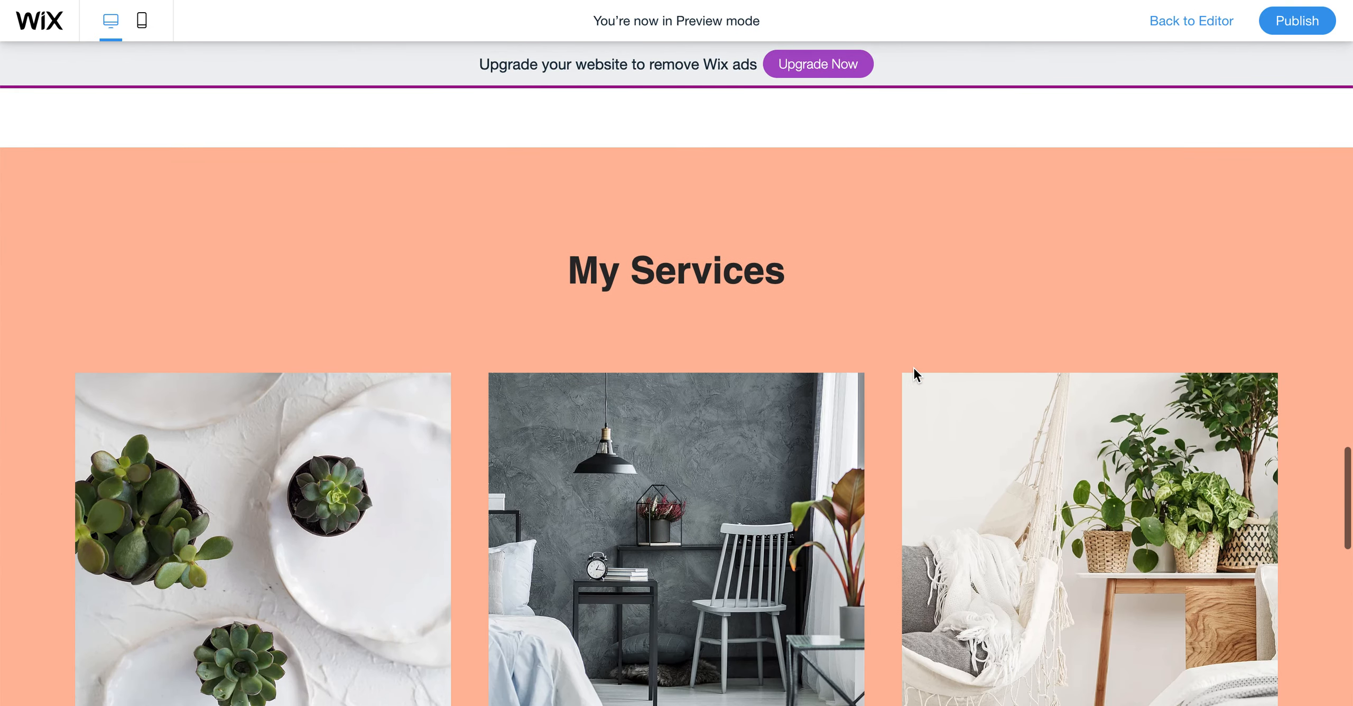
{"action": "scroll", "scroll_direction": "down", "scroll_amount": 3}
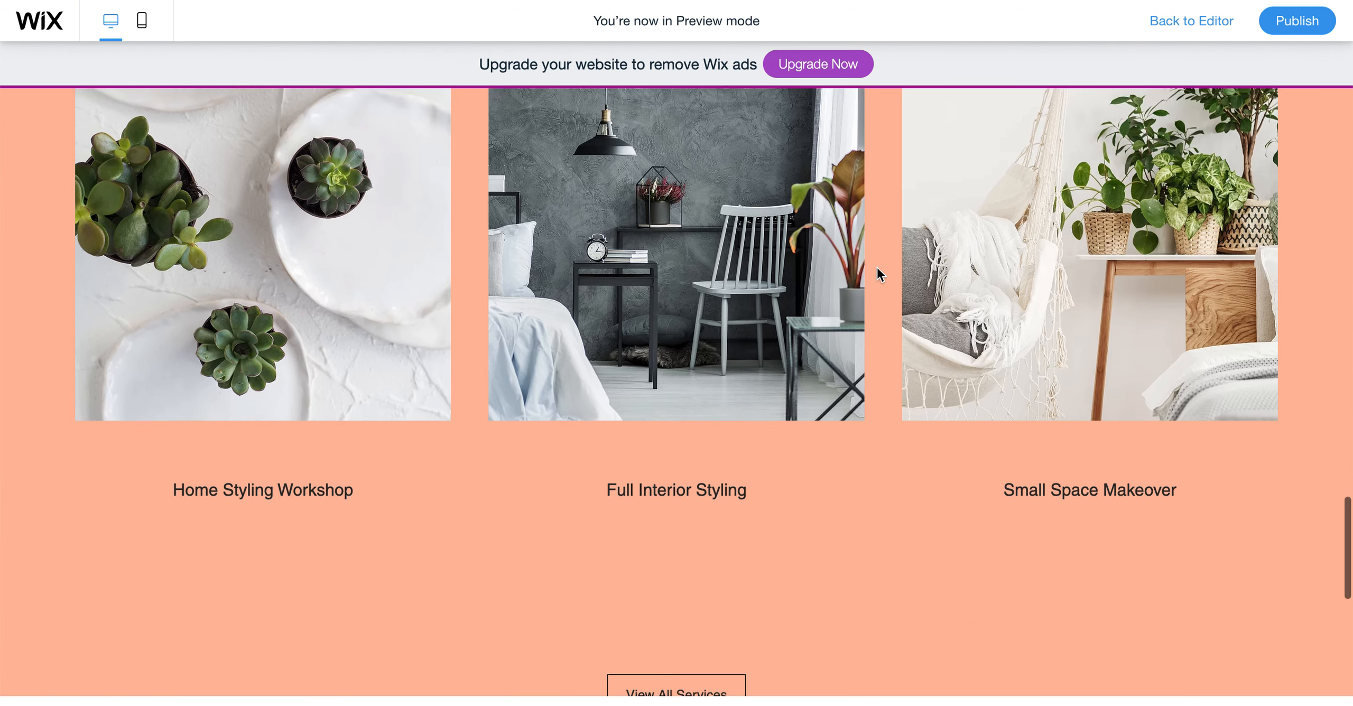
{"action": "scroll", "scroll_direction": "down", "scroll_amount": 3}
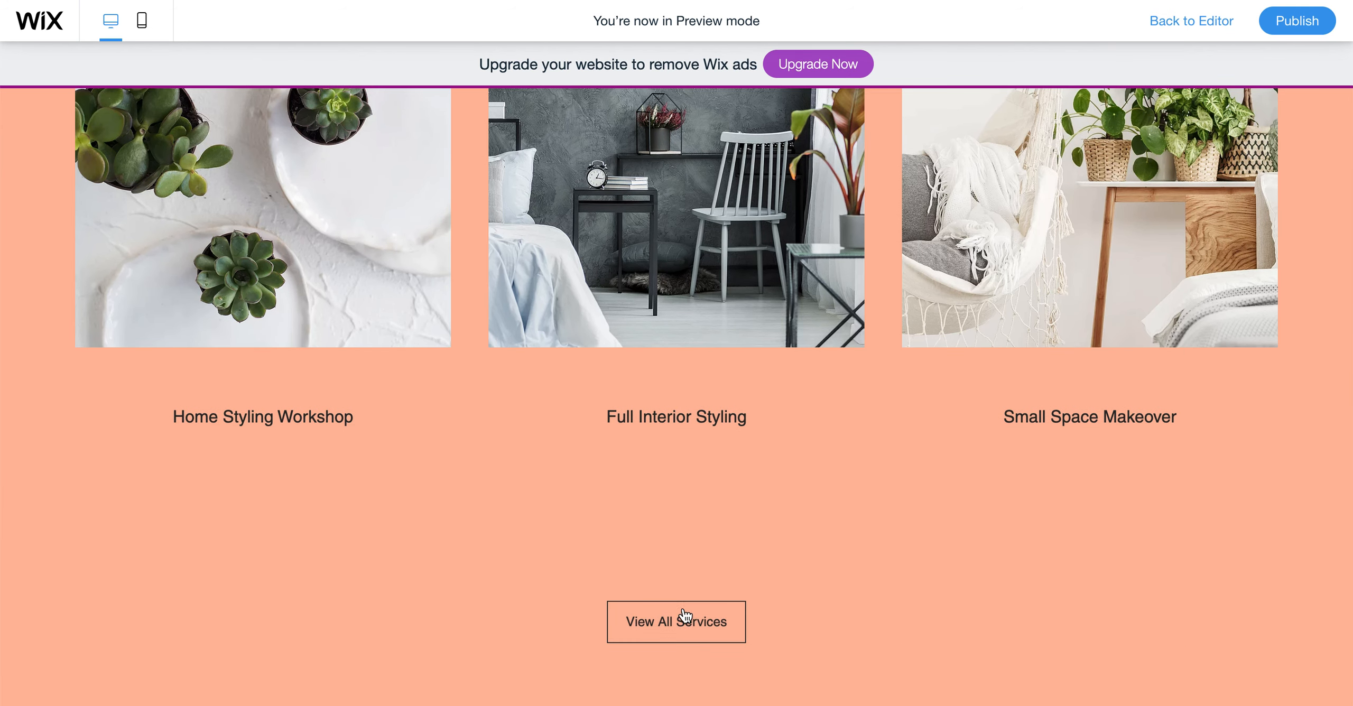
{"action": "left_click", "coordinate": [675, 622]}
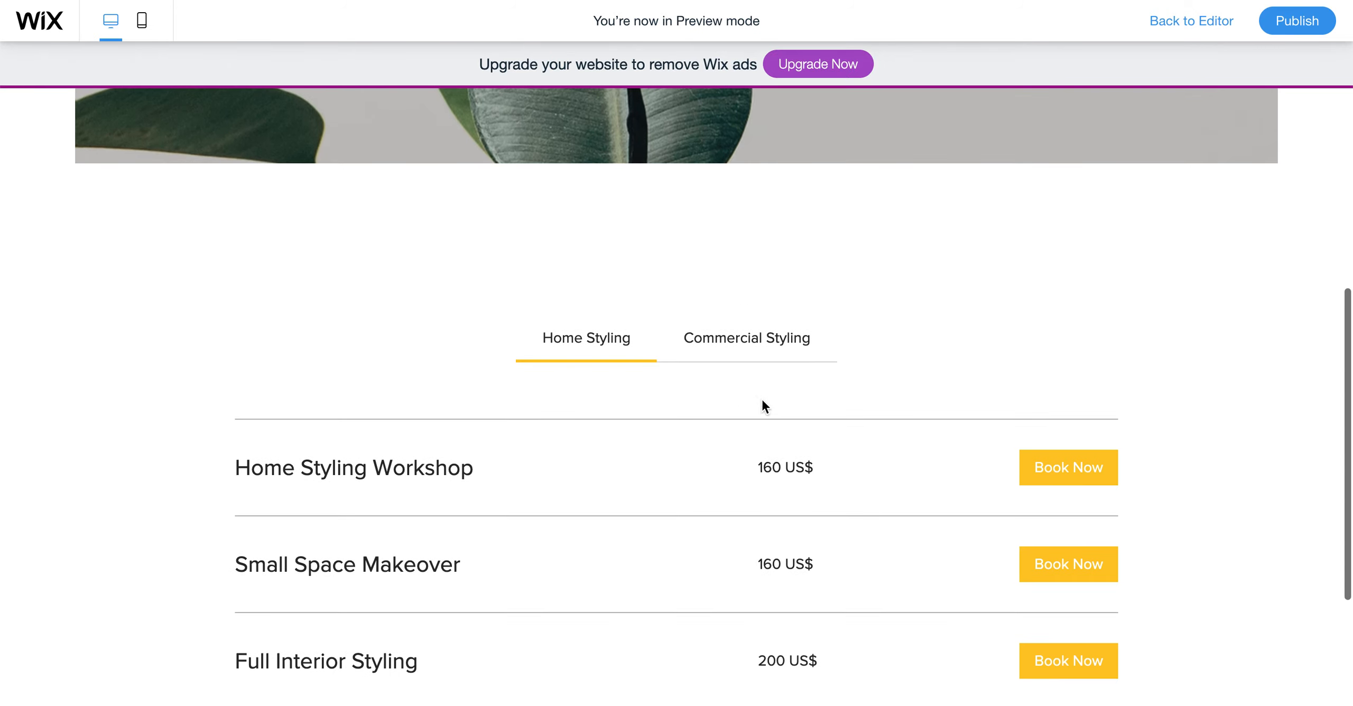
{"action": "mouse_move", "coordinate": [1083, 429]}
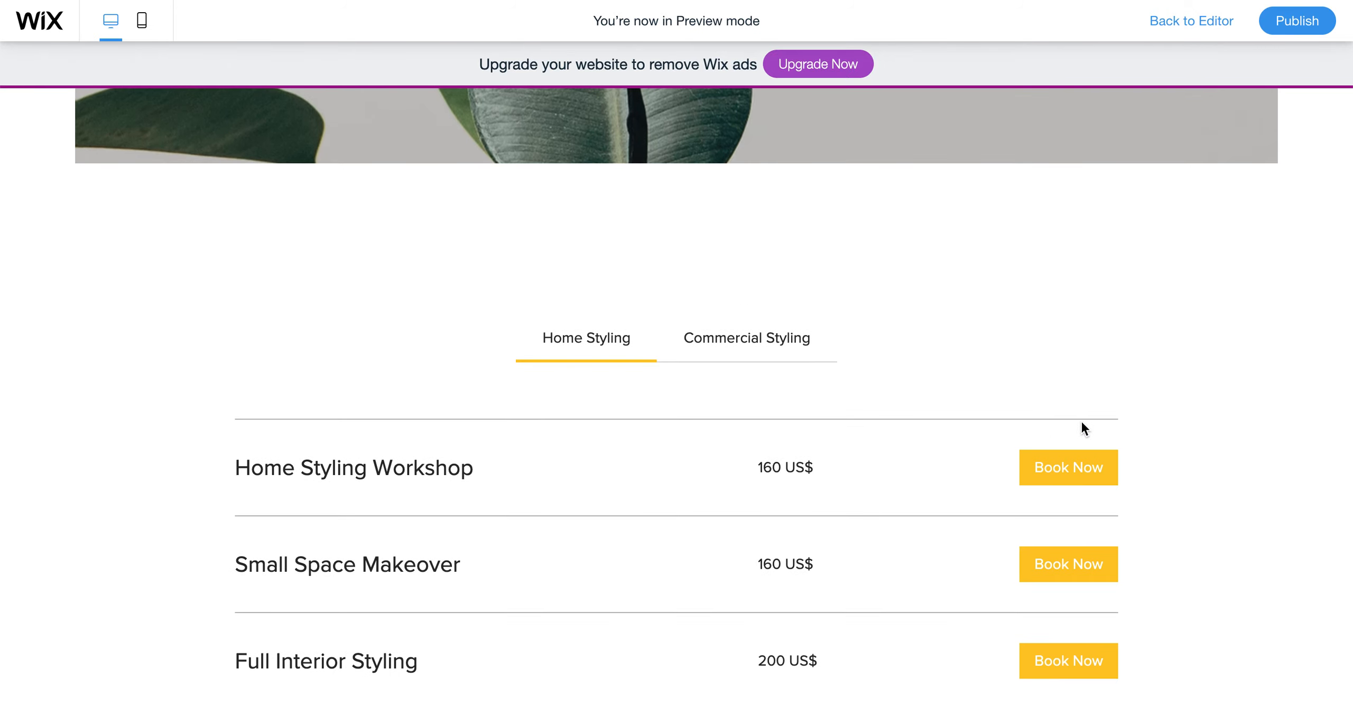
{"action": "mouse_move", "coordinate": [821, 358]}
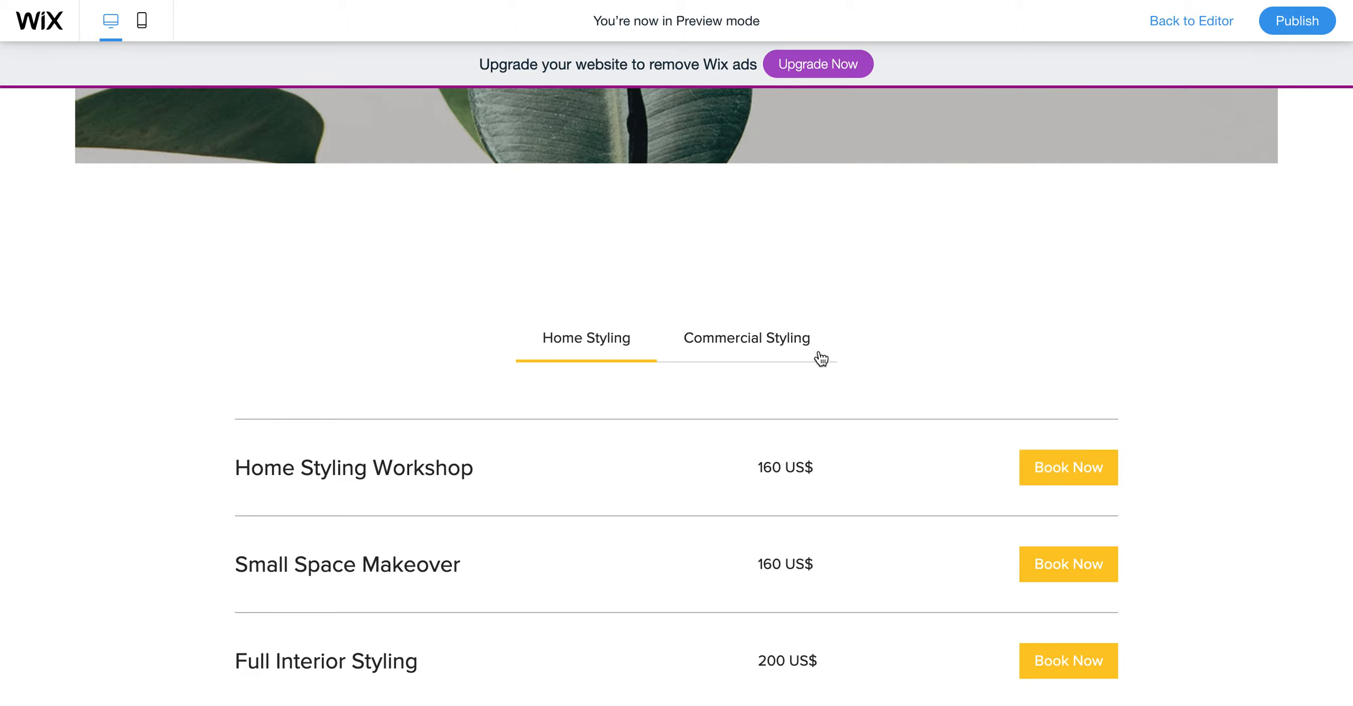
{"action": "mouse_move", "coordinate": [1186, 16]}
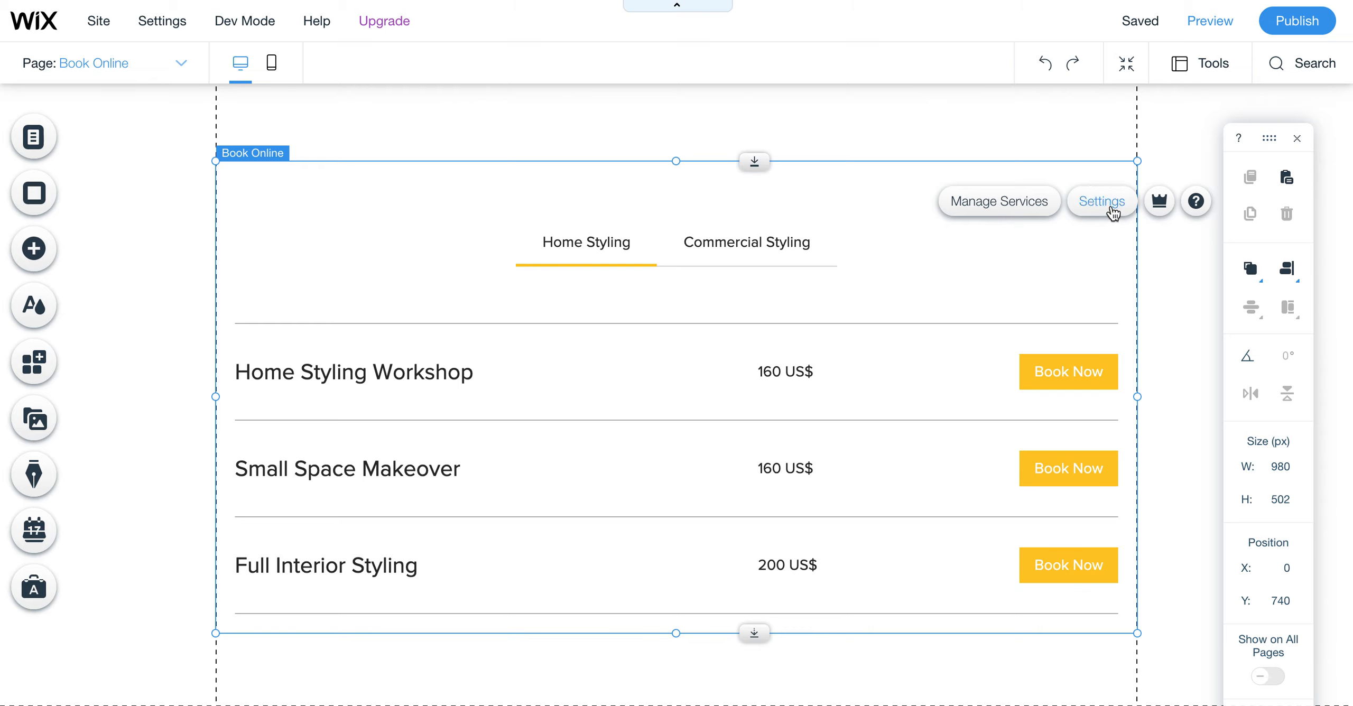
- Go into the Book Online widget's Settings, Design section and Button Design options
{"action": "left_click", "coordinate": [1100, 201]}
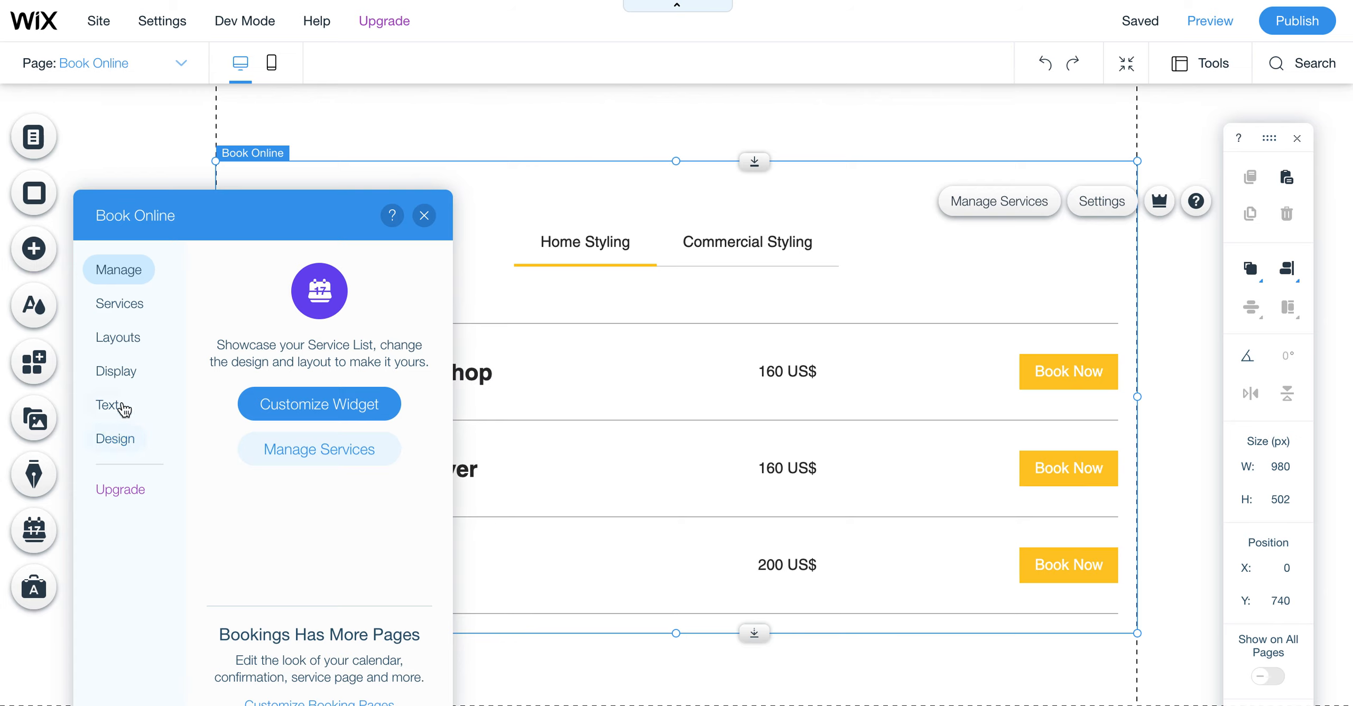
{"action": "left_click", "coordinate": [115, 439]}
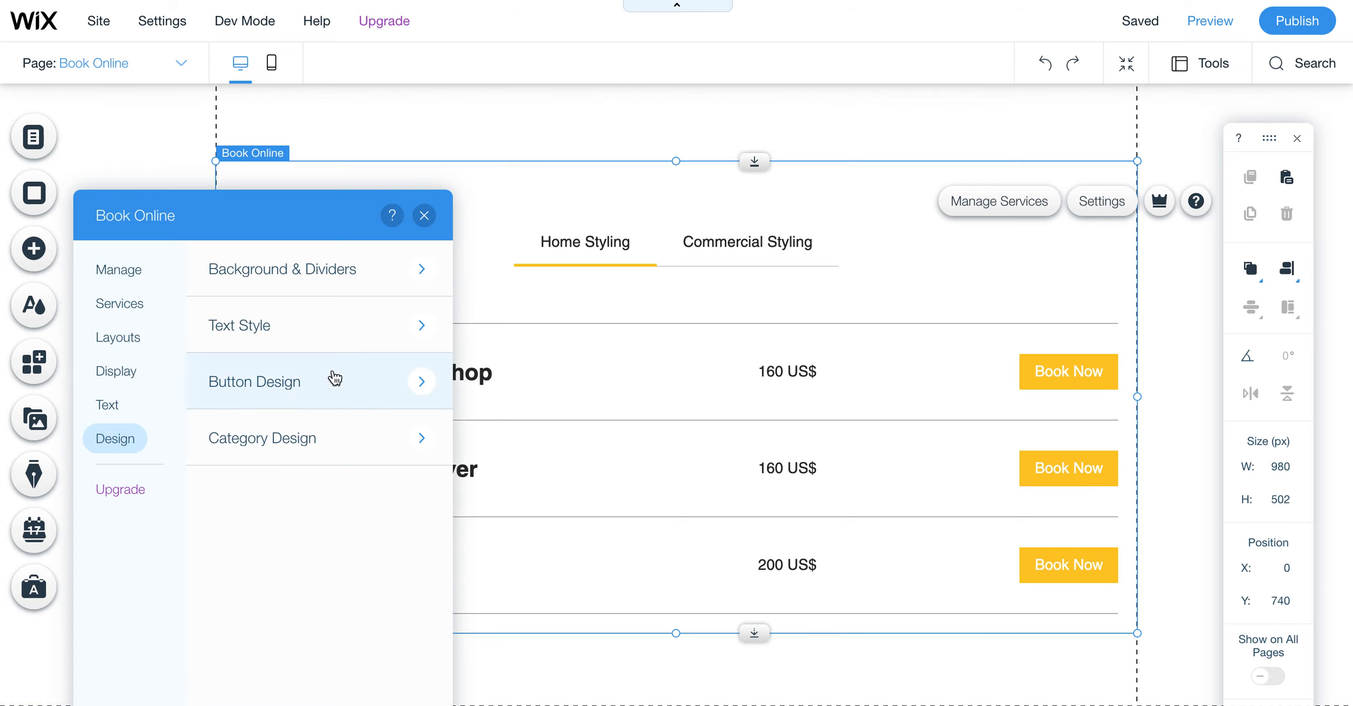
{"action": "left_click", "coordinate": [239, 325]}
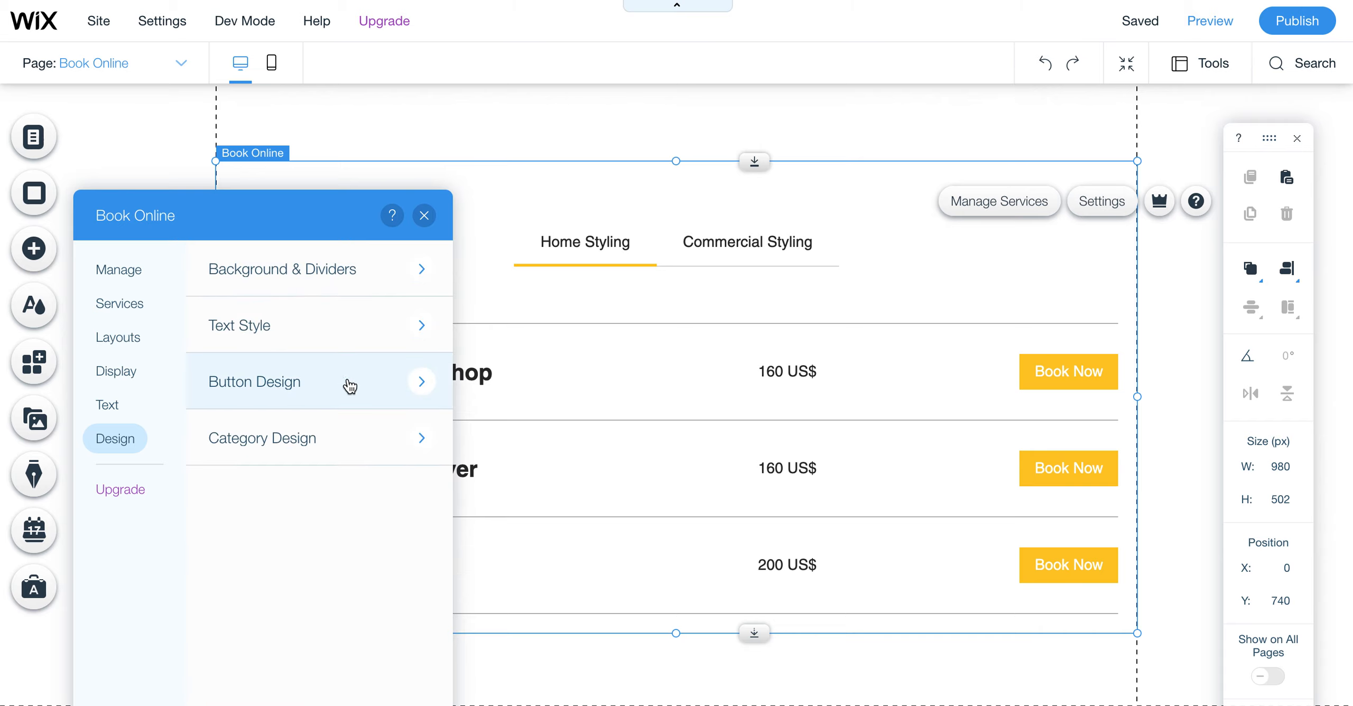
{"action": "left_click", "coordinate": [253, 381]}
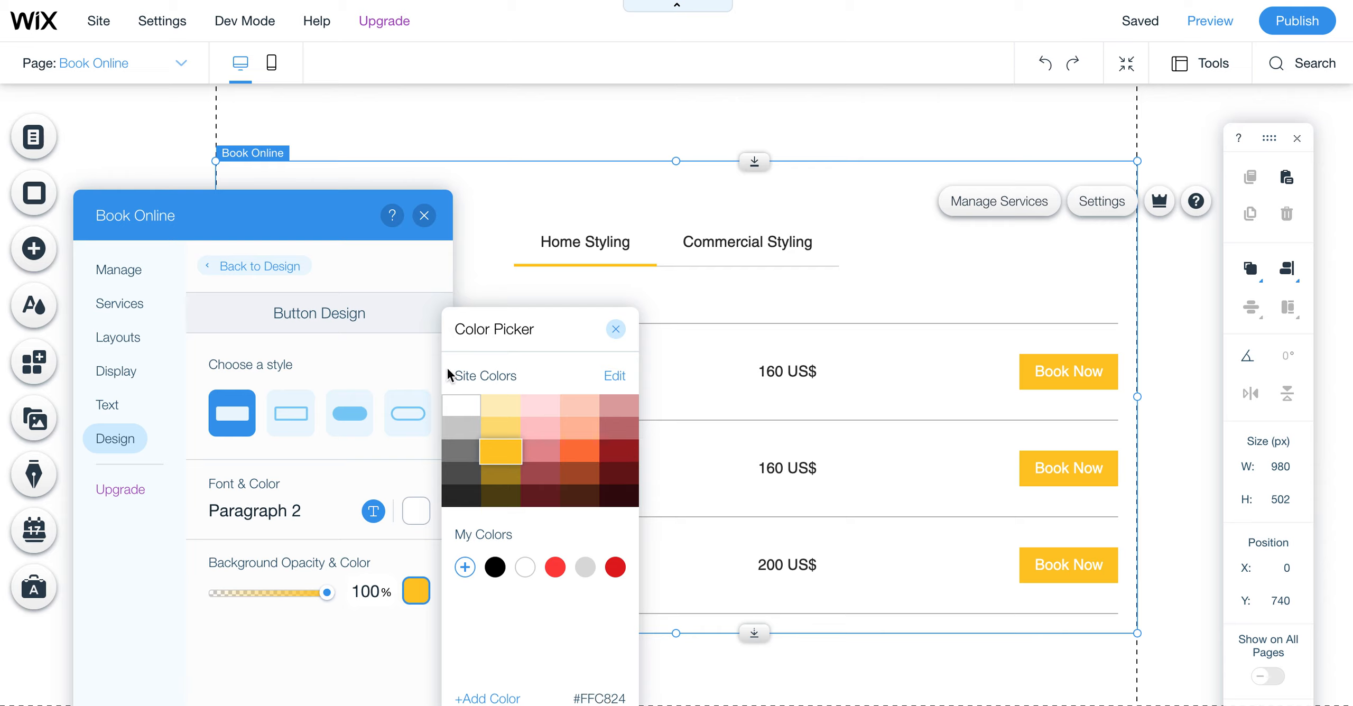
{"action": "mouse_move", "coordinate": [466, 518]}
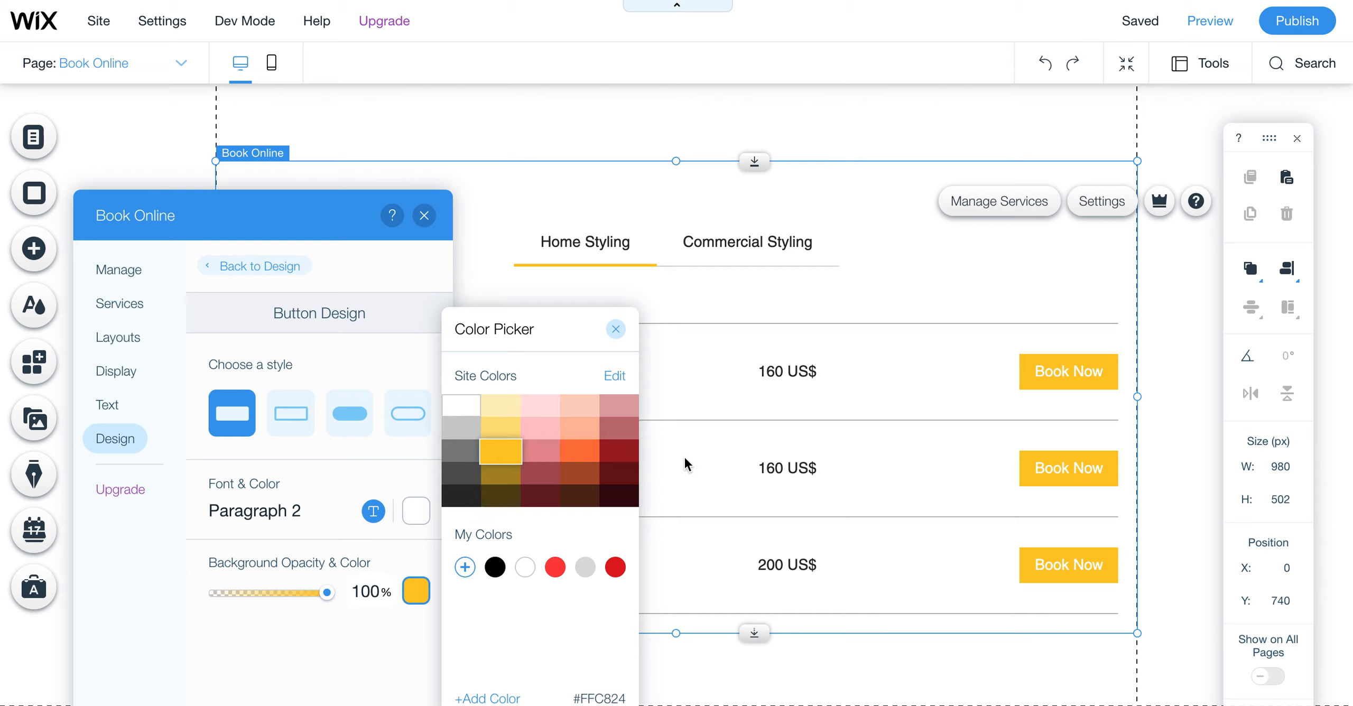
- Pick the orange site color as the Book Now button background and keep it
{"action": "left_click", "coordinate": [579, 452]}
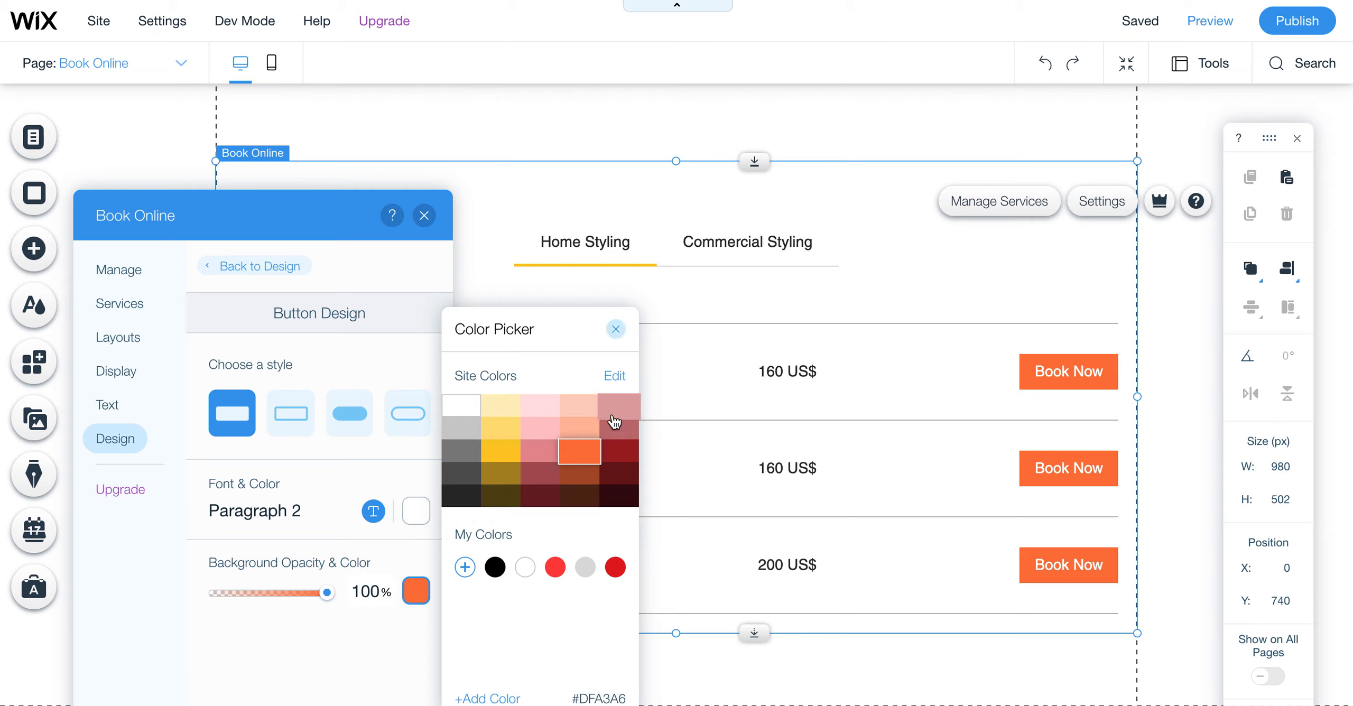
{"action": "left_click", "coordinate": [579, 451]}
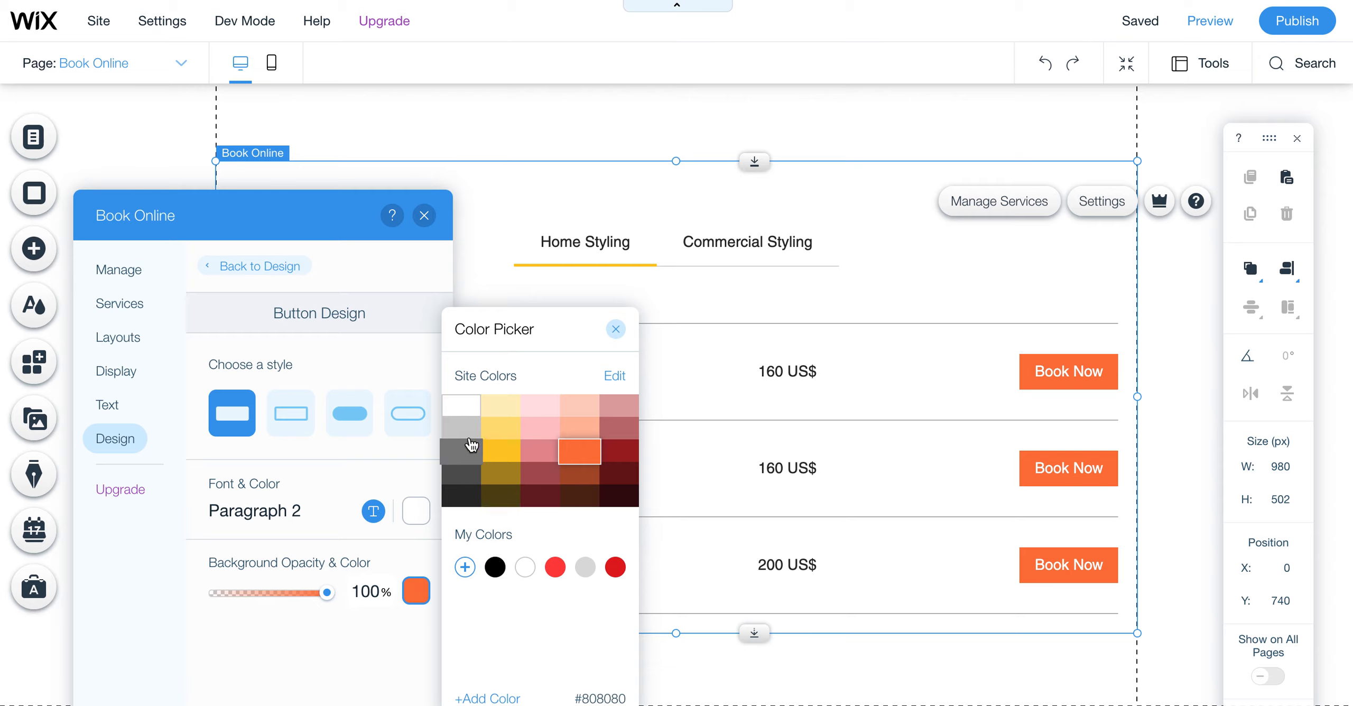
{"action": "left_click", "coordinate": [580, 452]}
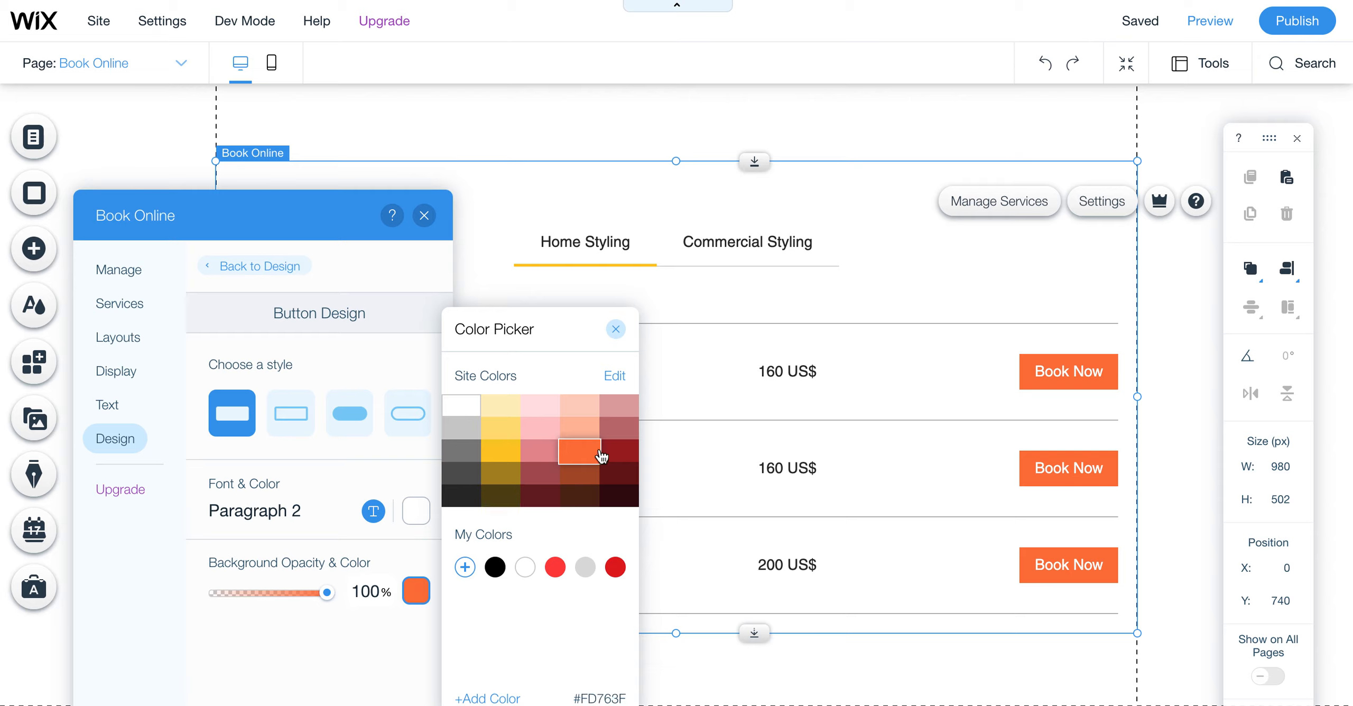
{"action": "left_click", "coordinate": [615, 328]}
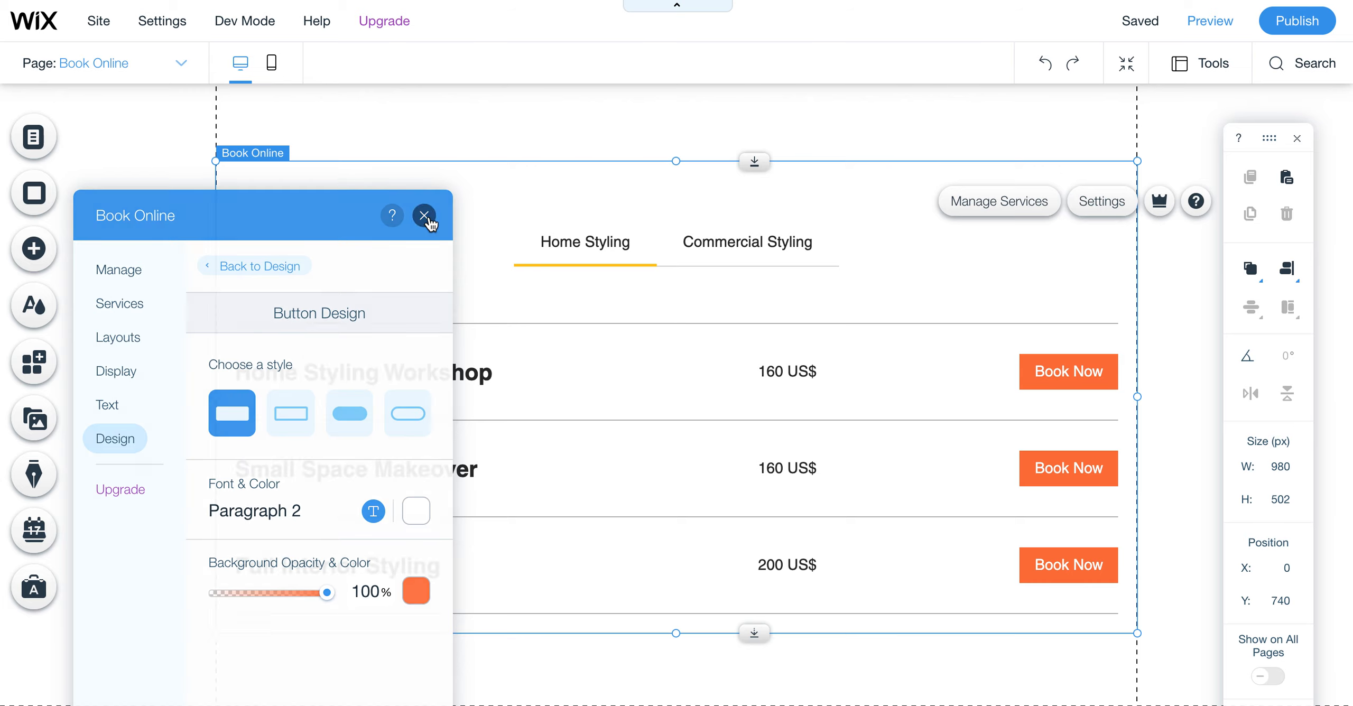
- Close the Book Online settings panel, leaving orange Book Now buttons on the page
{"action": "left_click", "coordinate": [424, 215]}
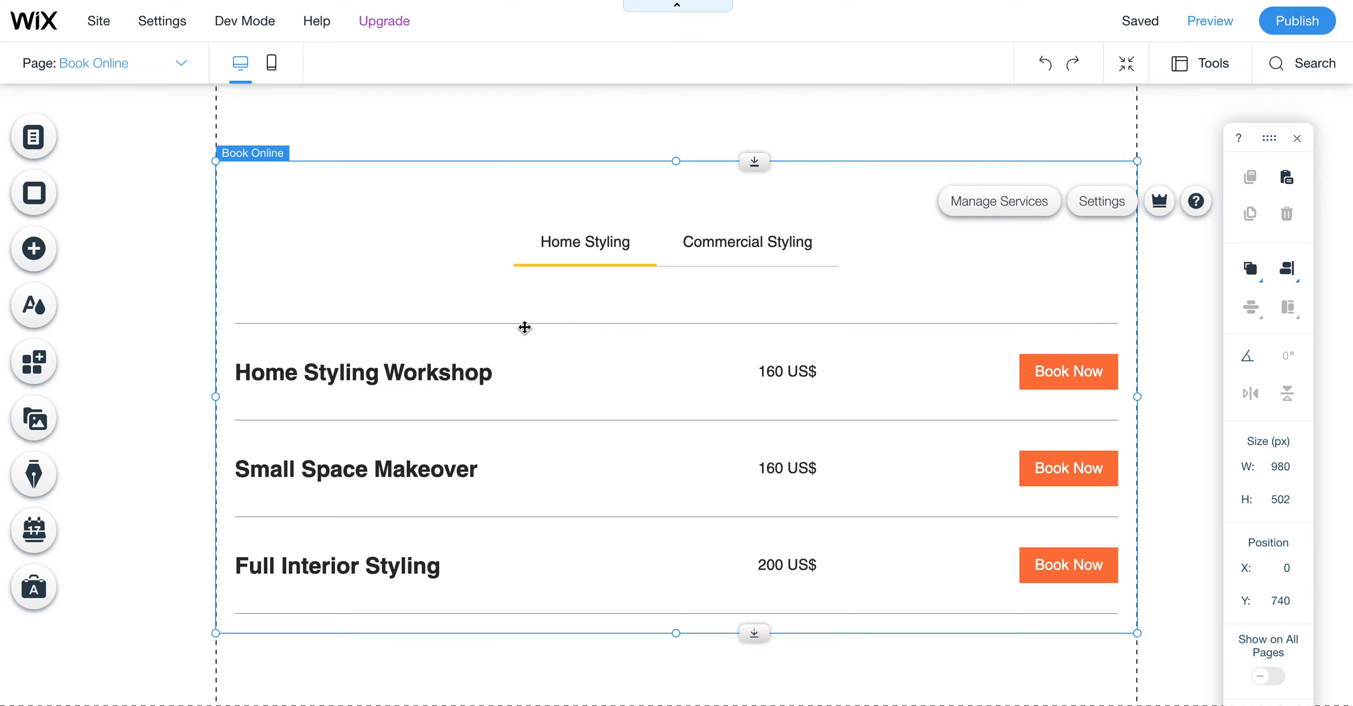
{"action": "mouse_move", "coordinate": [1209, 21]}
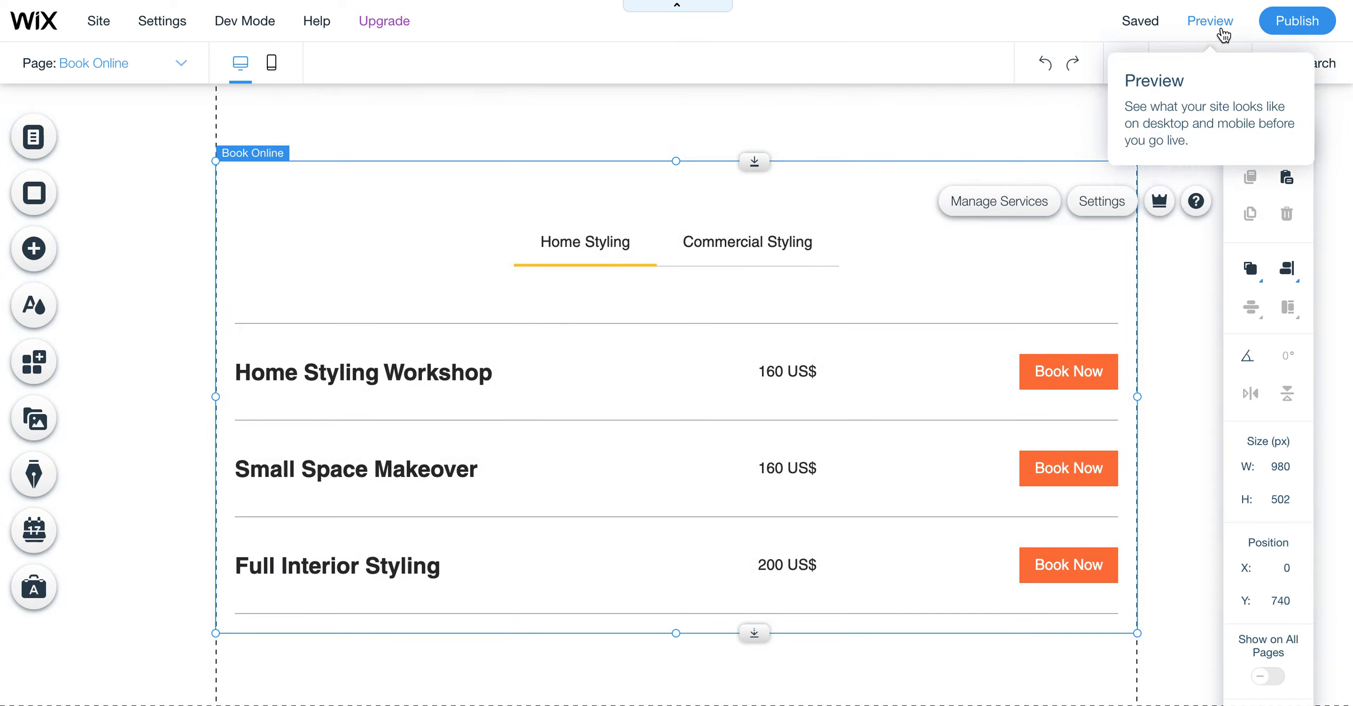